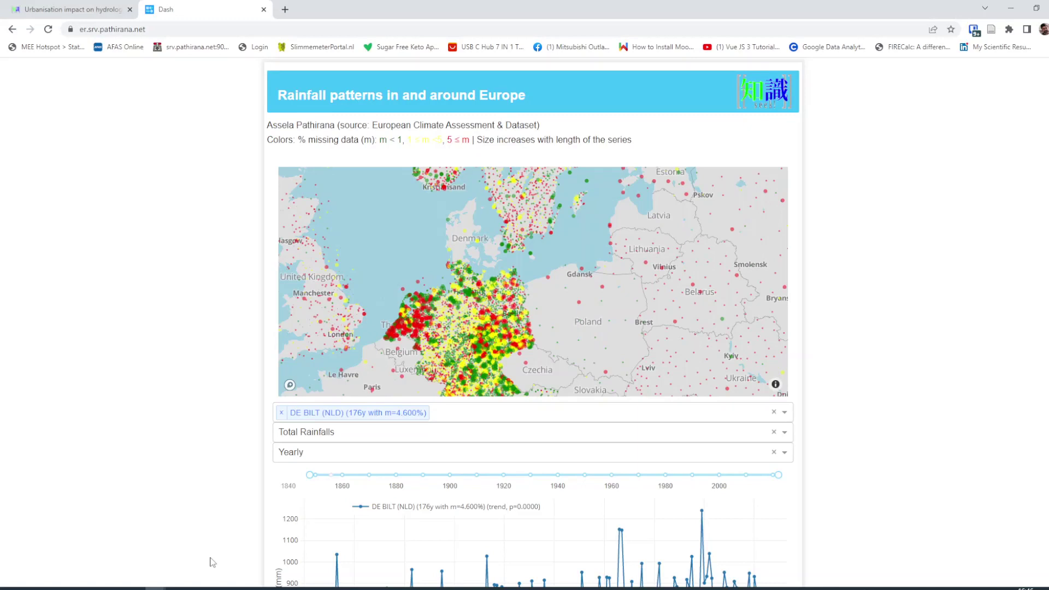
mouse_move(348, 323)
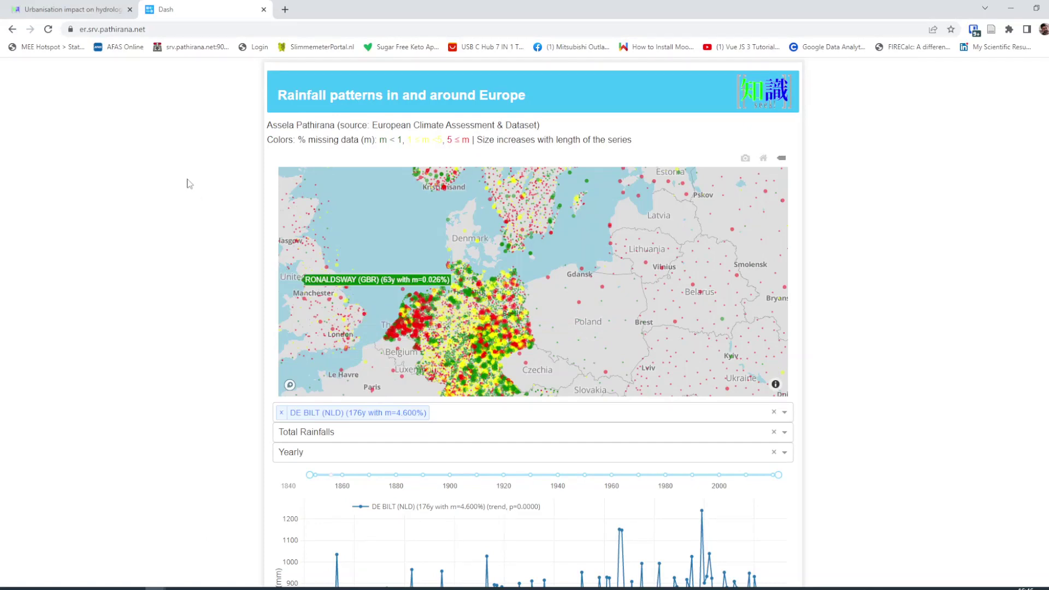
mouse_move(486, 403)
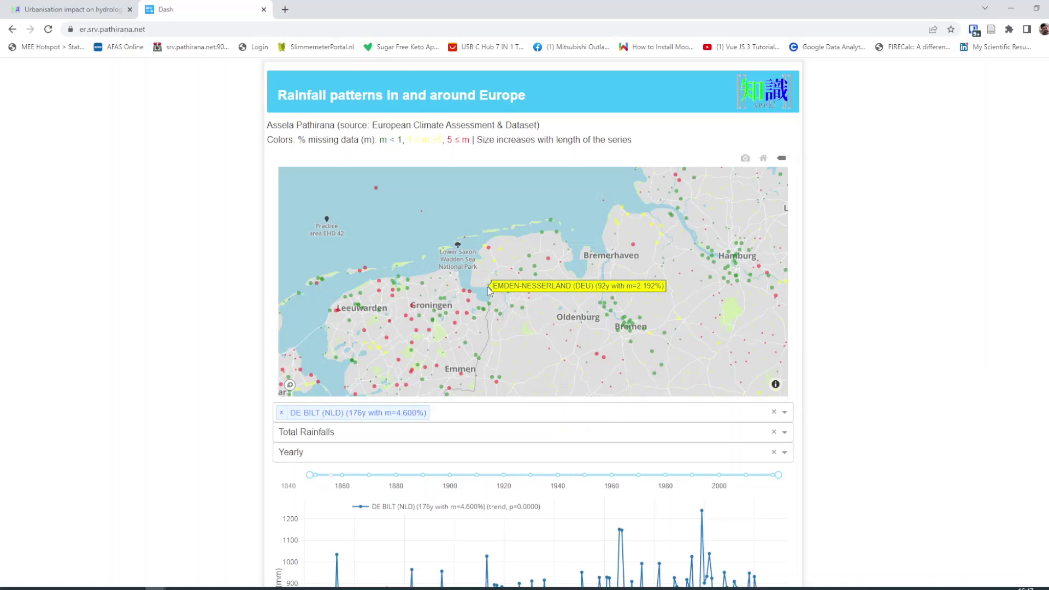
mouse_move(324, 279)
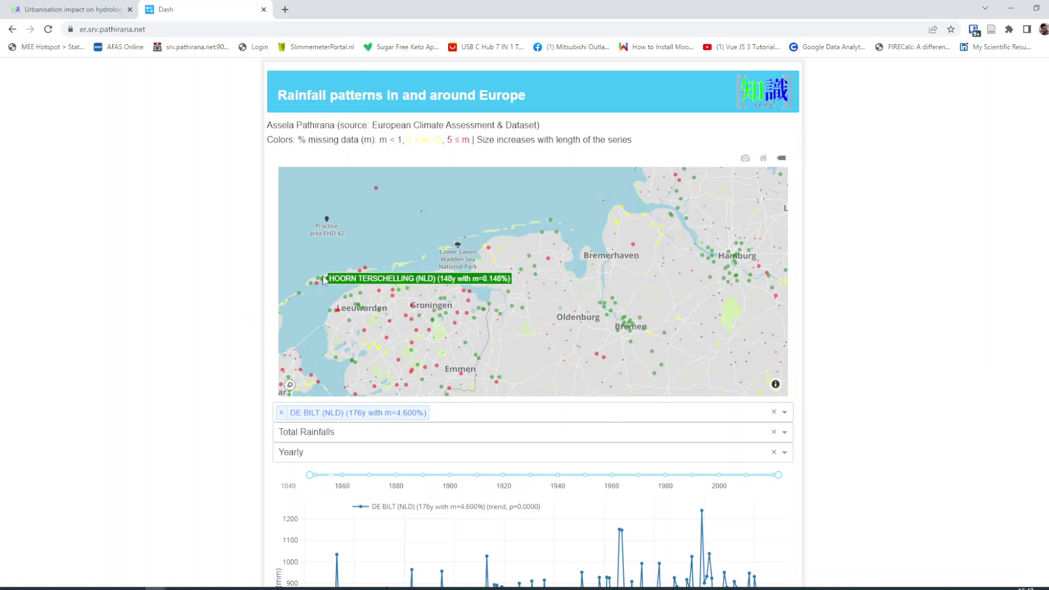
Chart Hoorn Terschelling's yearly totals alone by adding its marker and removing the DE BILT tag
click(324, 279)
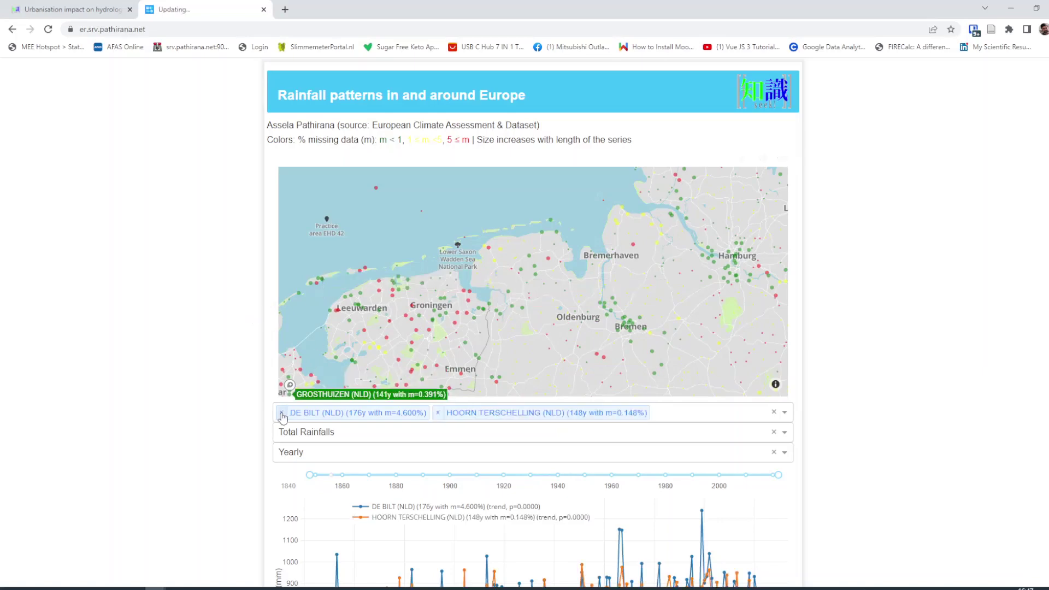
click(280, 413)
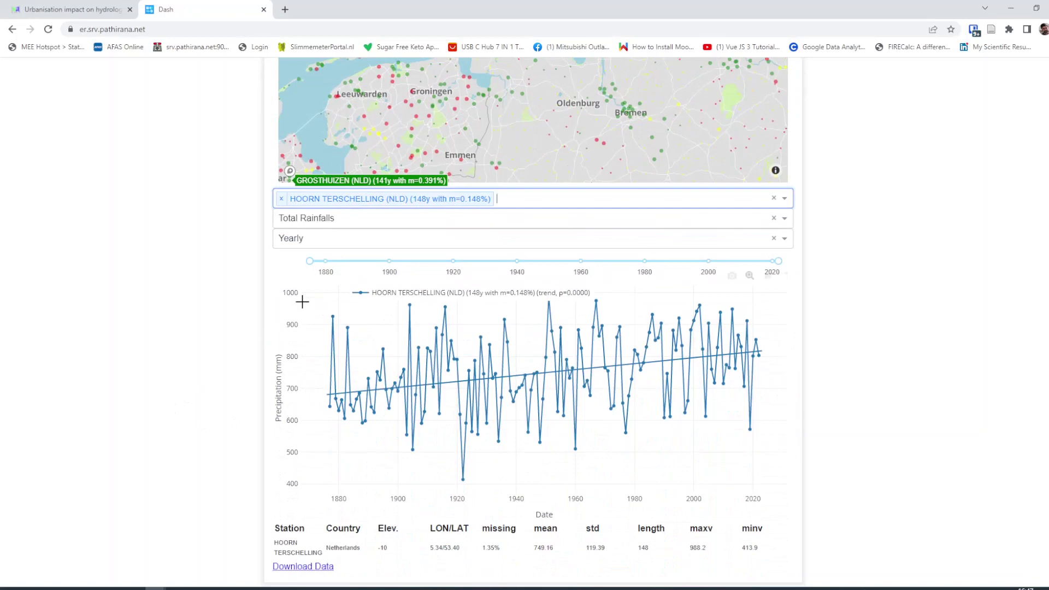
mouse_move(363, 404)
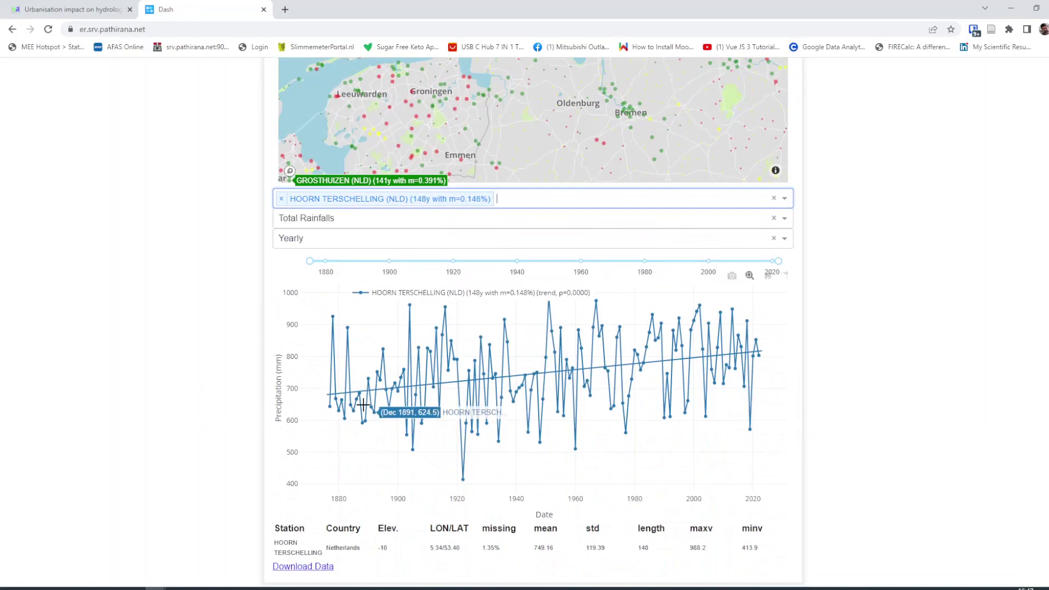
mouse_move(763, 347)
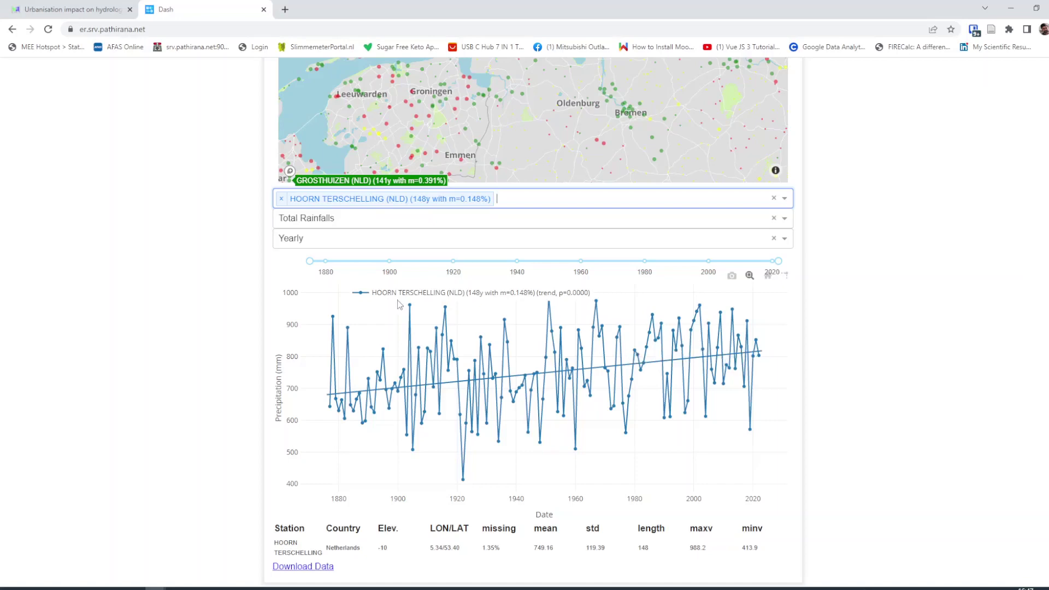
mouse_move(792, 226)
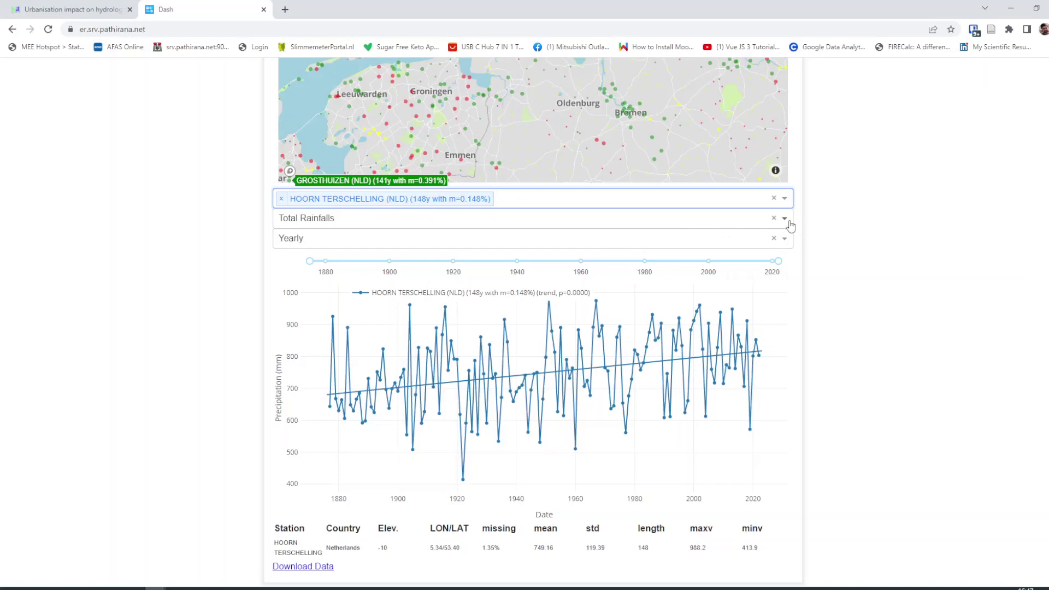
Switch the charted variable from Total Rainfalls to Maximum Rainfalls for Hoorn Terschelling
click(783, 218)
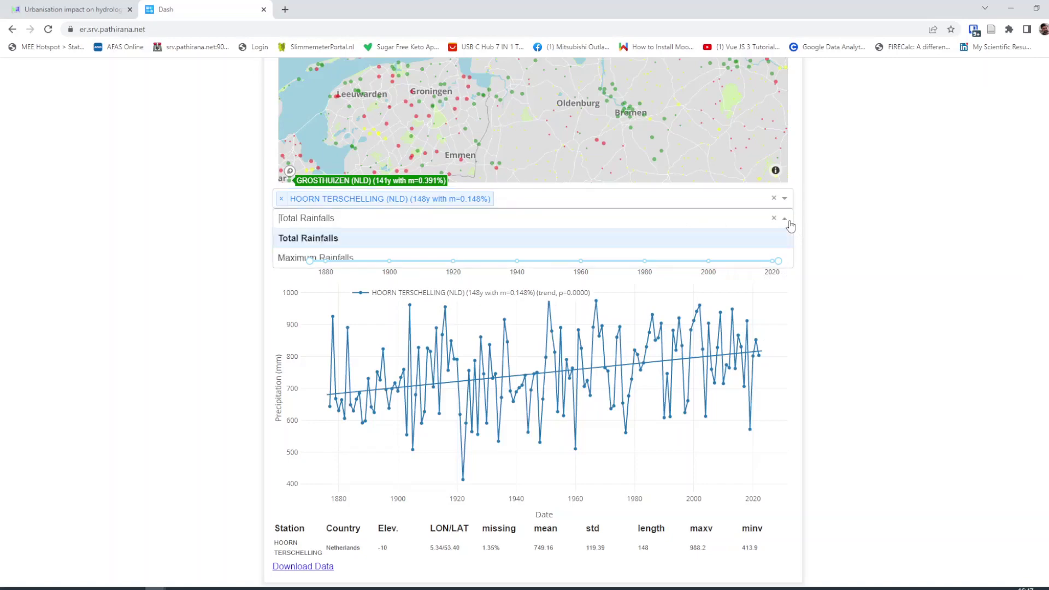
click(315, 258)
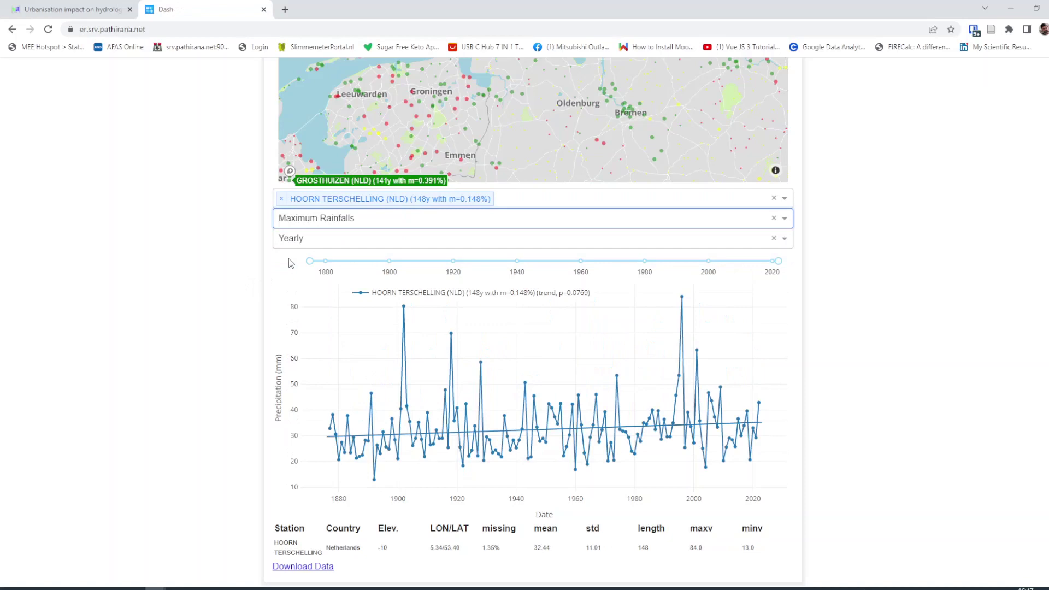
mouse_move(310, 345)
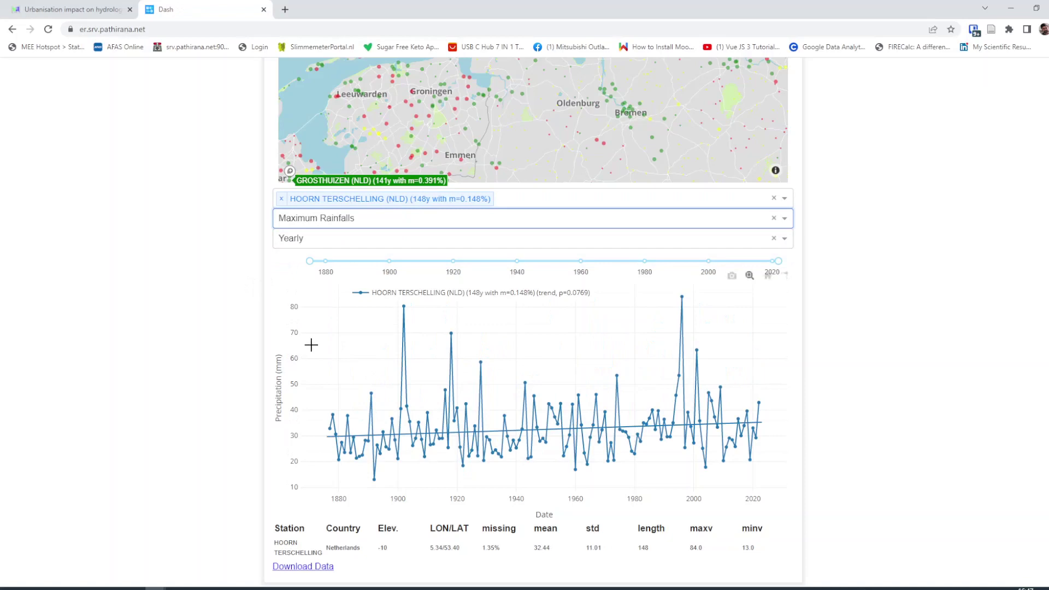
mouse_move(137, 449)
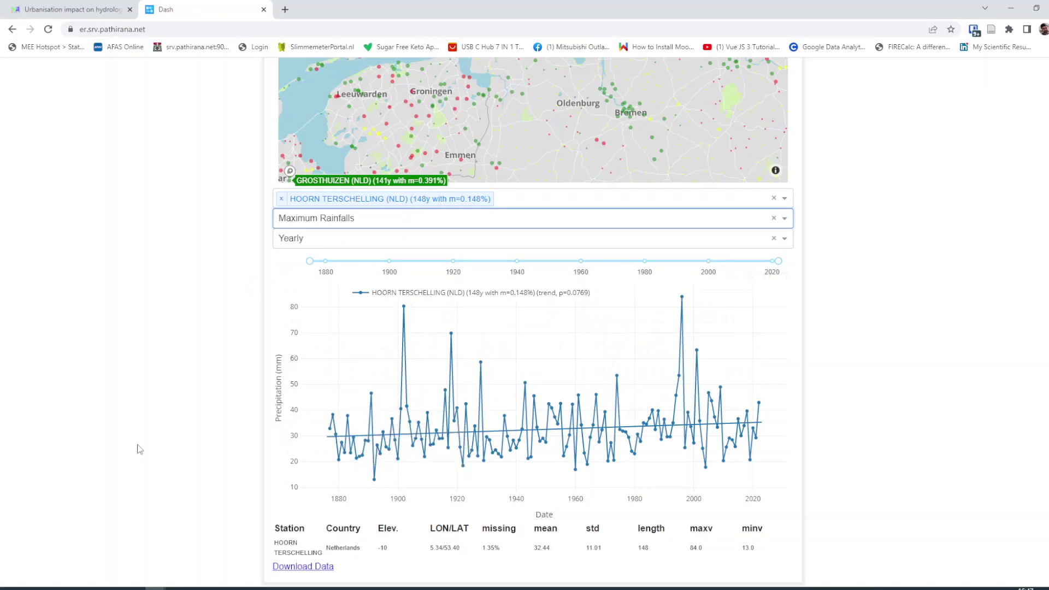
mouse_move(702, 365)
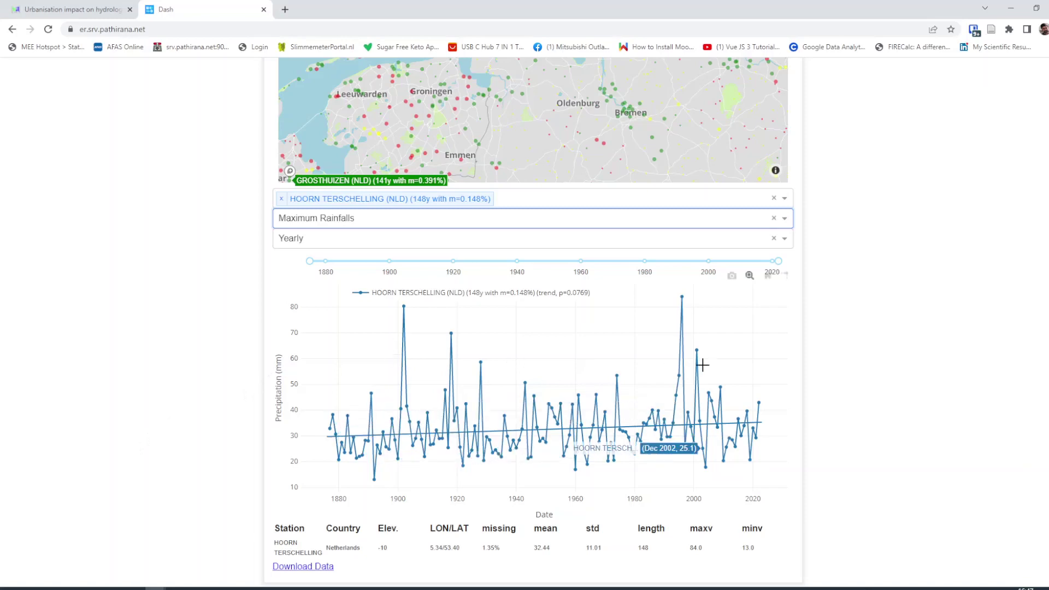
mouse_move(678, 322)
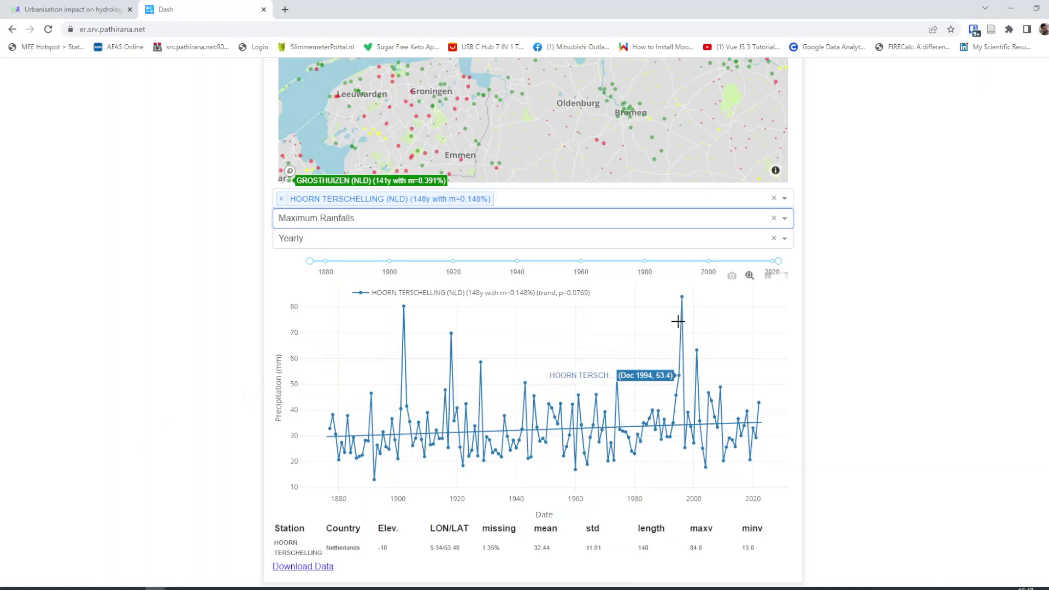
mouse_move(450, 334)
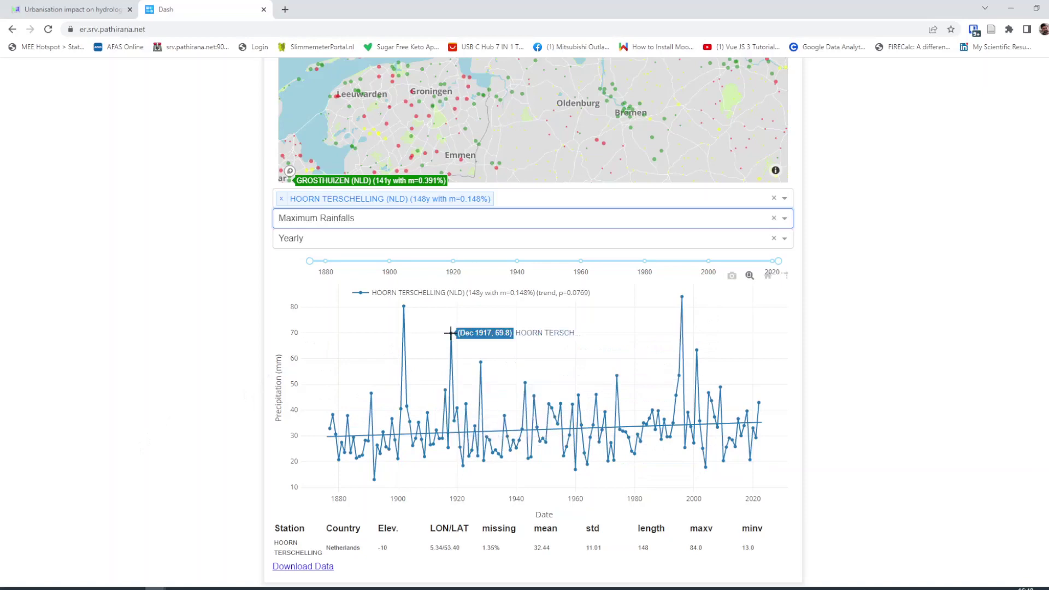
mouse_move(641, 273)
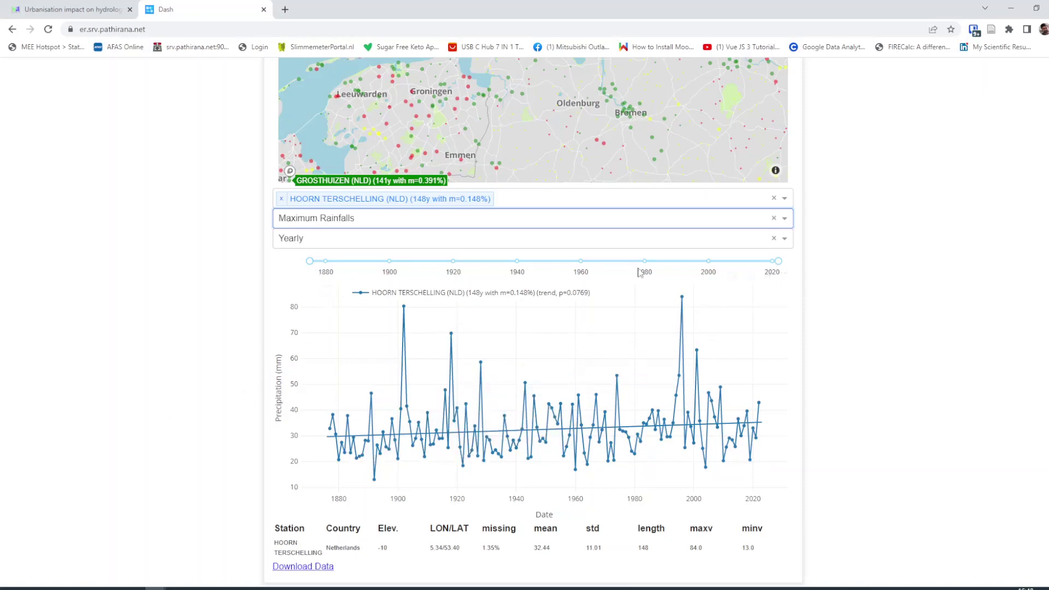
mouse_move(759, 402)
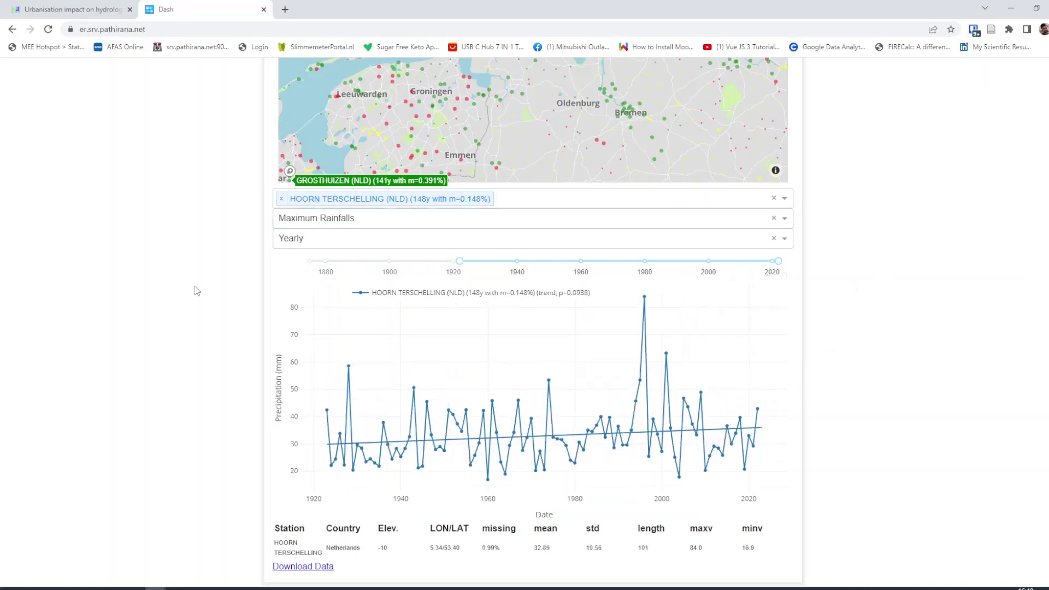
mouse_move(328, 409)
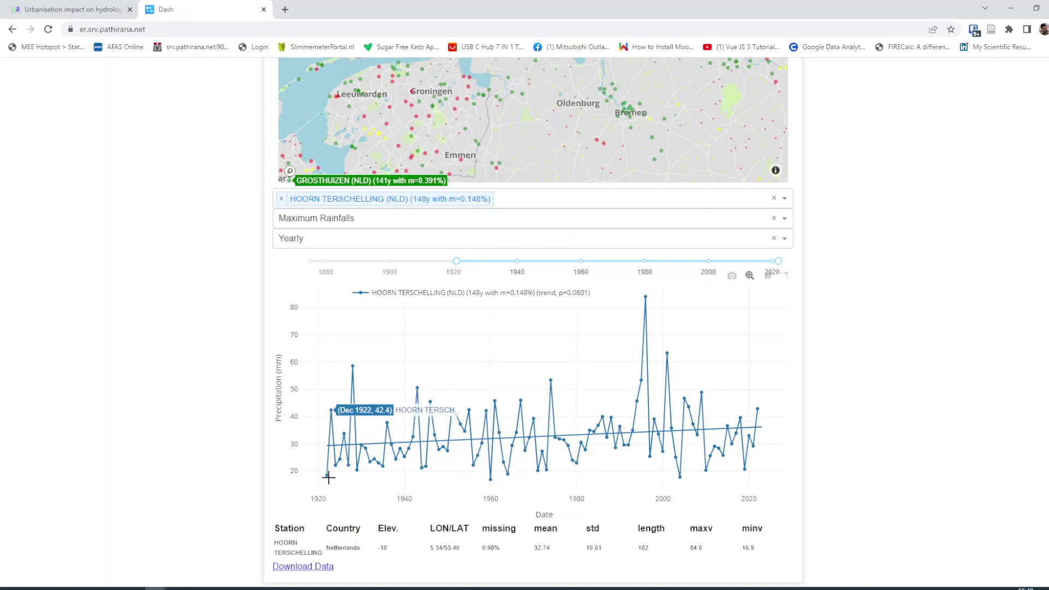
mouse_move(758, 408)
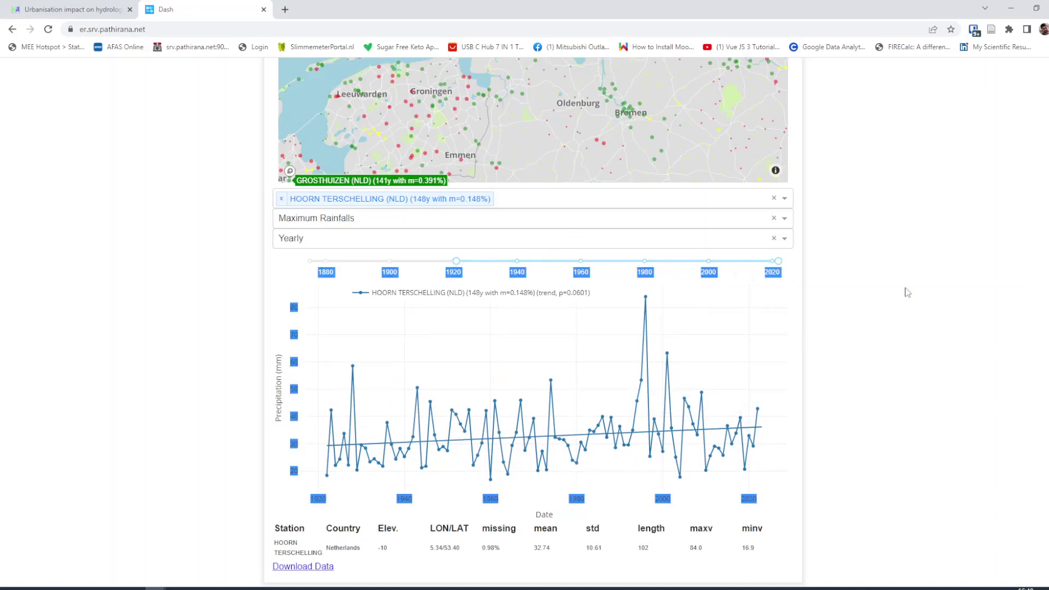
Download the trimmed maximum rainfall series and open rawdata (3).csv in a spreadsheet
click(302, 566)
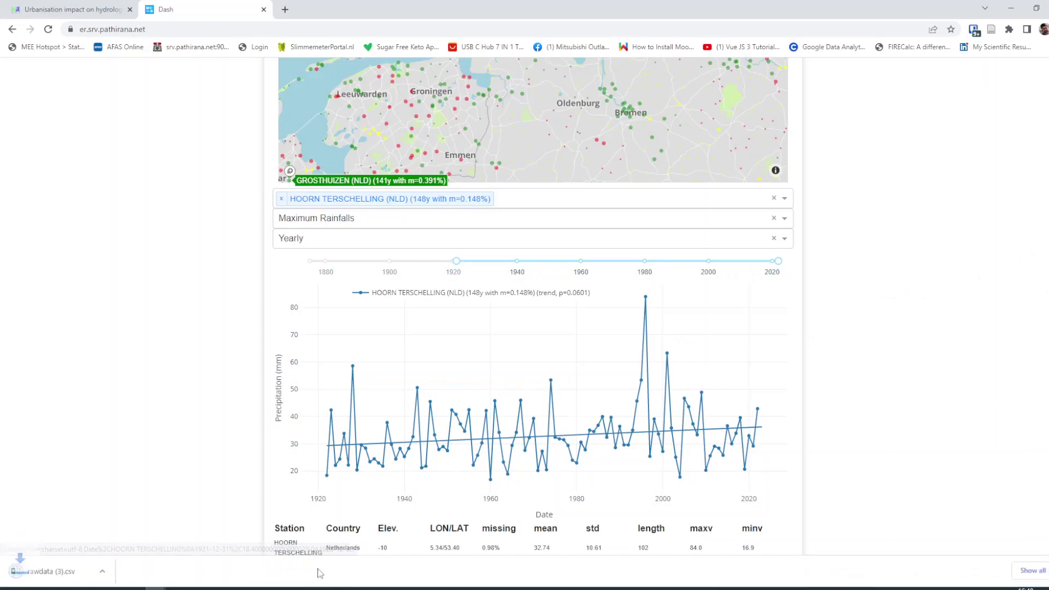
click(119, 571)
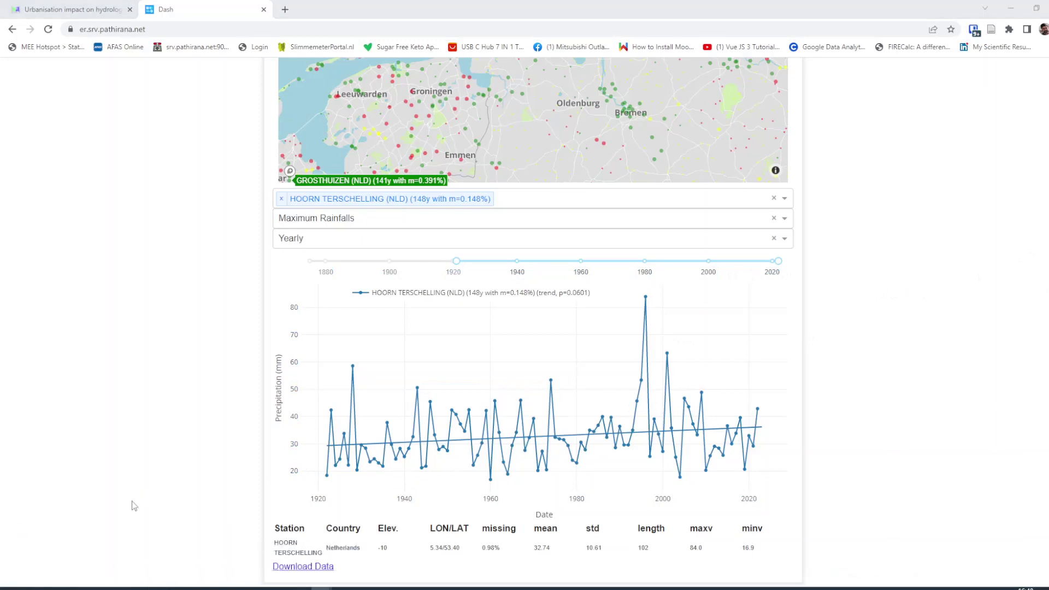
click(302, 566)
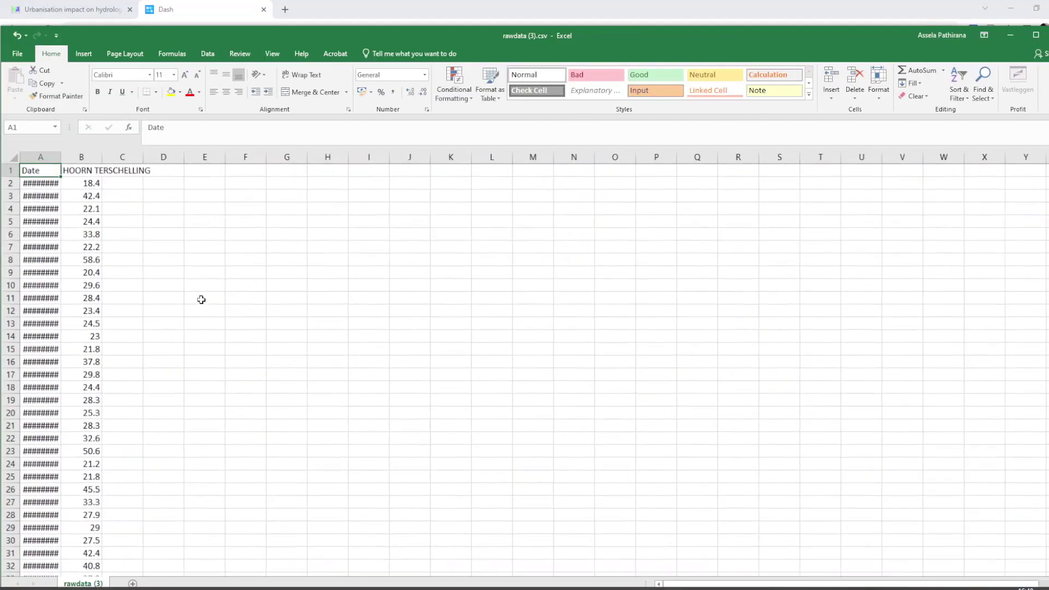
Widen the Date column and begin selecting the date and rainfall records from A2
drag(60, 160, 83, 160)
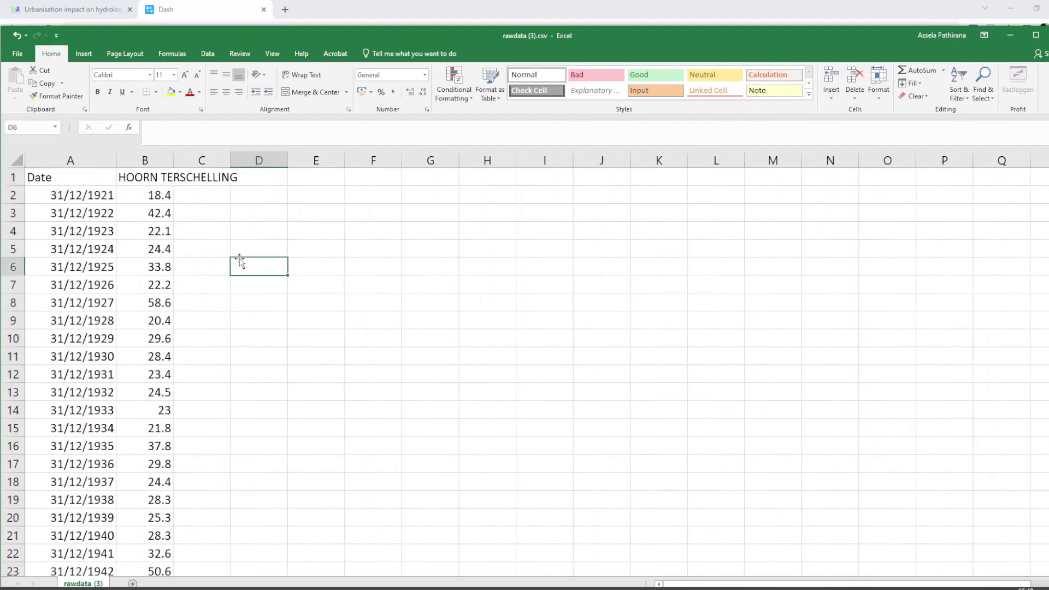
mouse_move(74, 189)
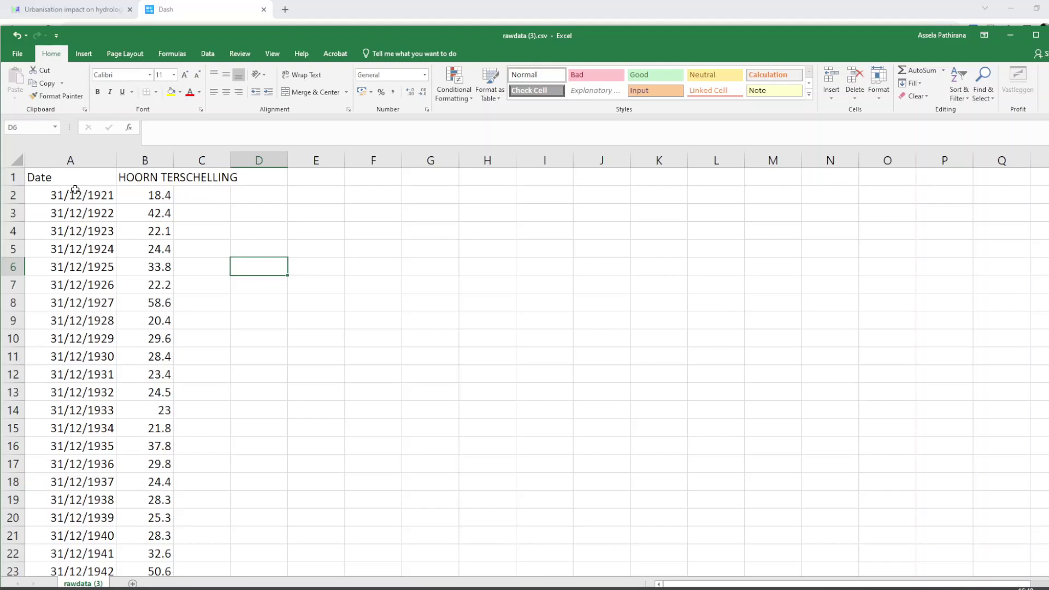
click(144, 194)
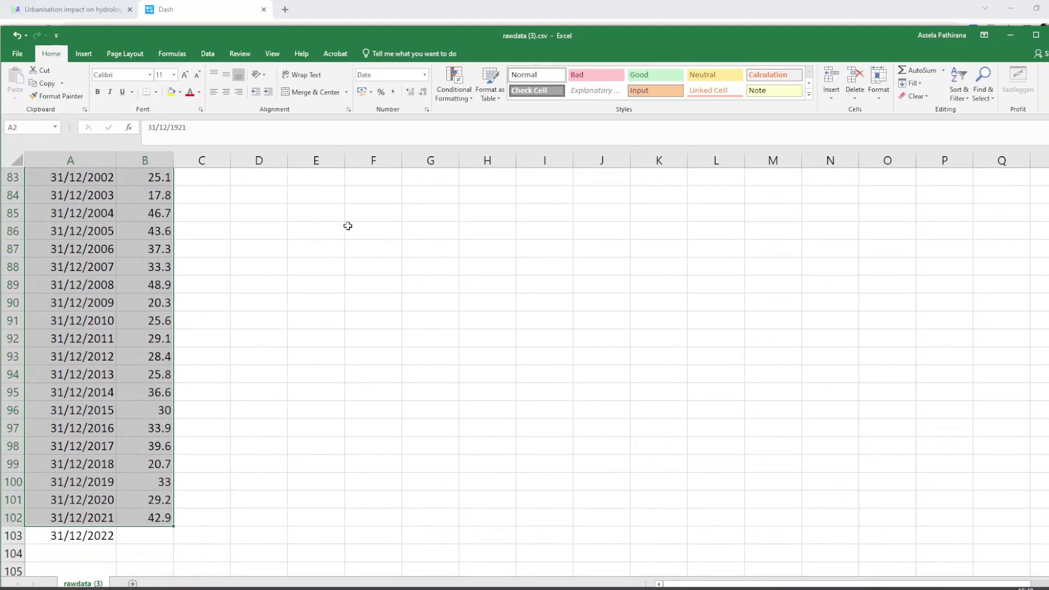
mouse_move(239, 61)
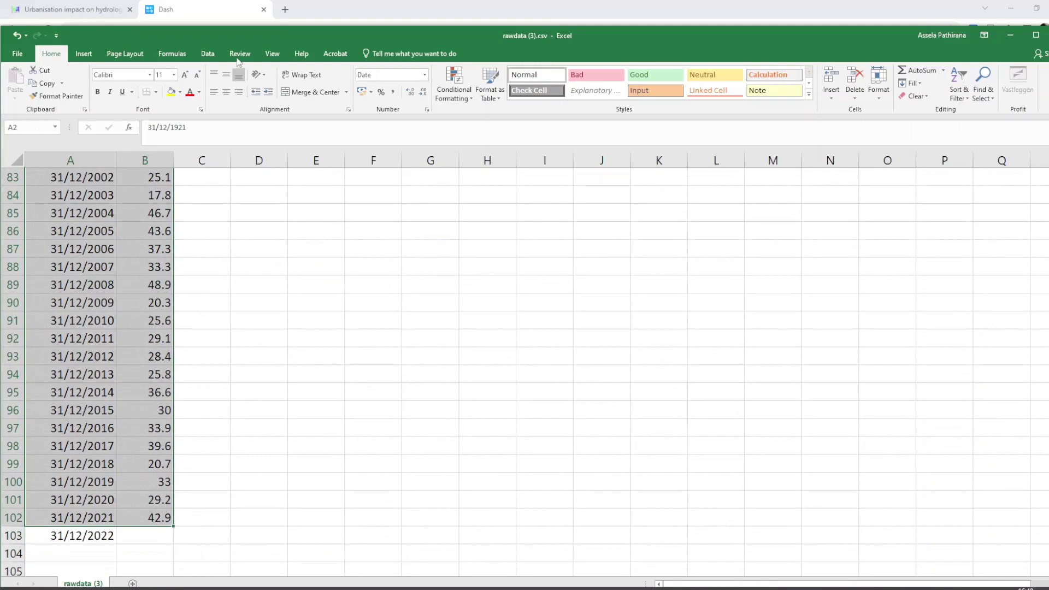
Sort the table by HOORN TERSCHELLING largest to smallest, putting 84 (1995) at the top
click(331, 80)
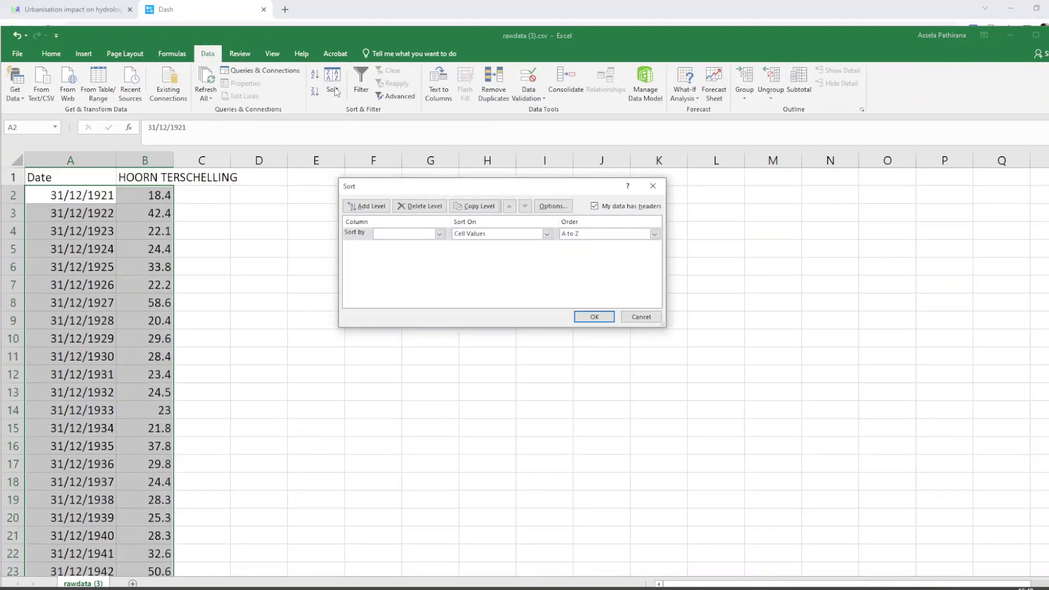
click(653, 233)
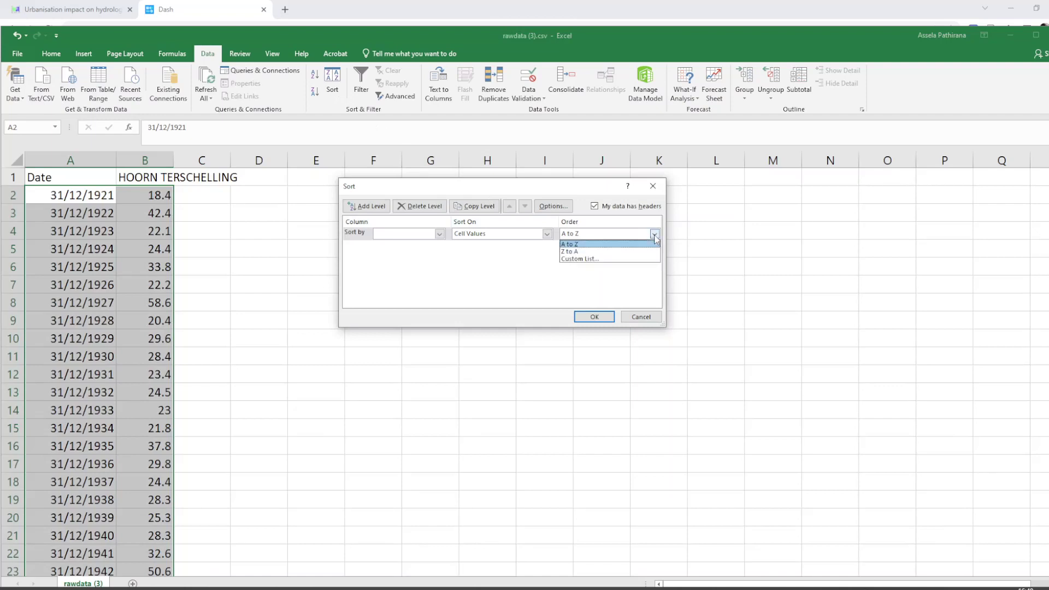
click(439, 233)
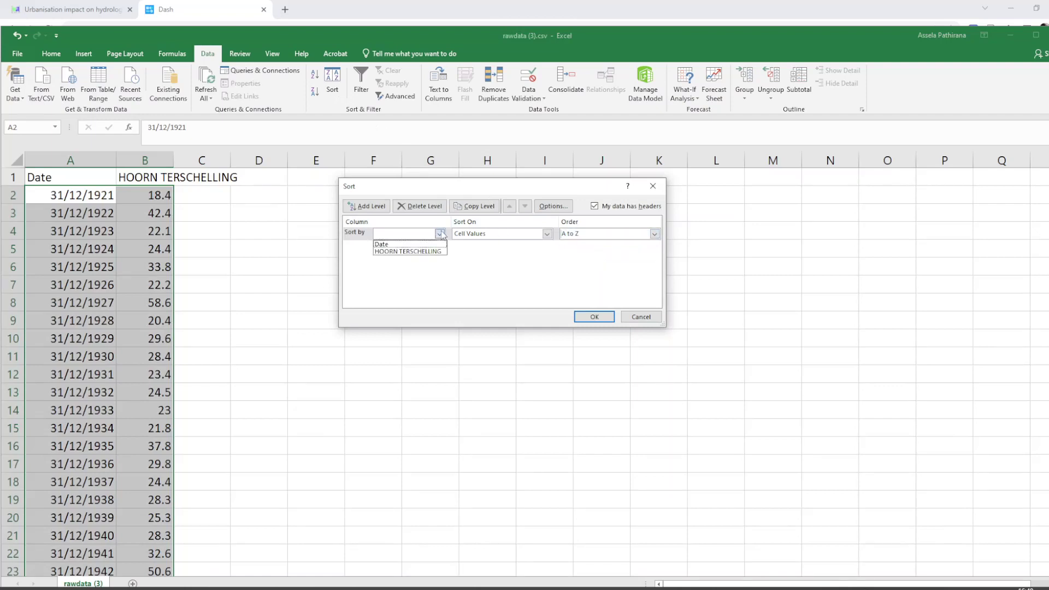
click(408, 251)
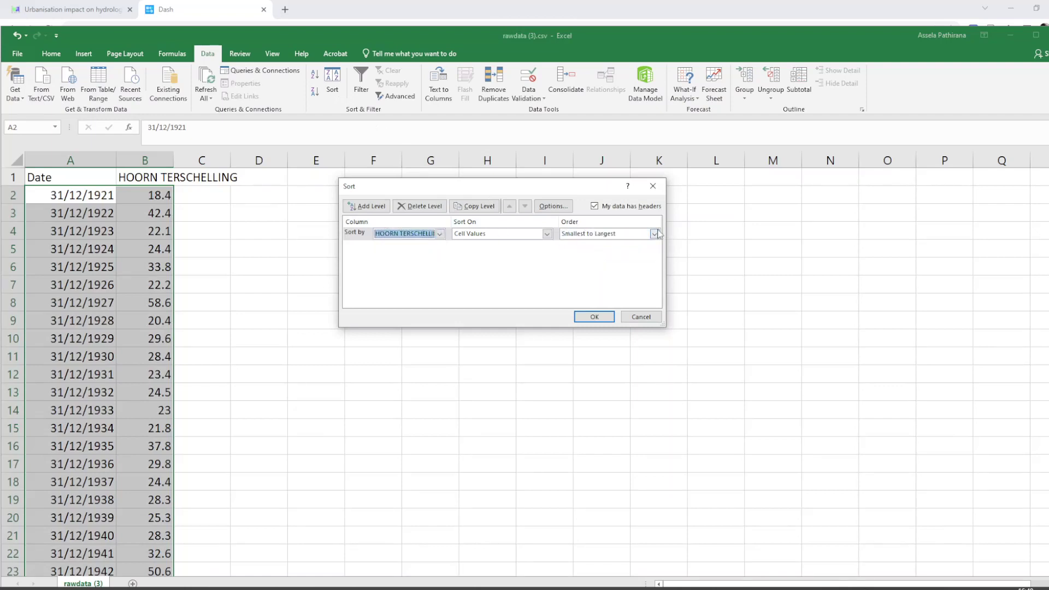
click(592, 317)
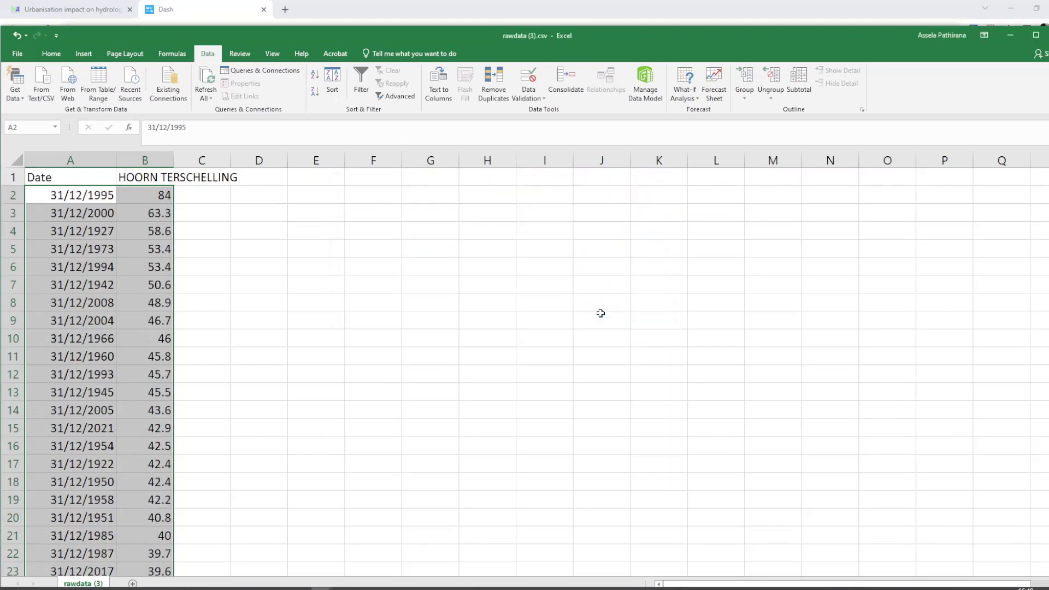
click(601, 302)
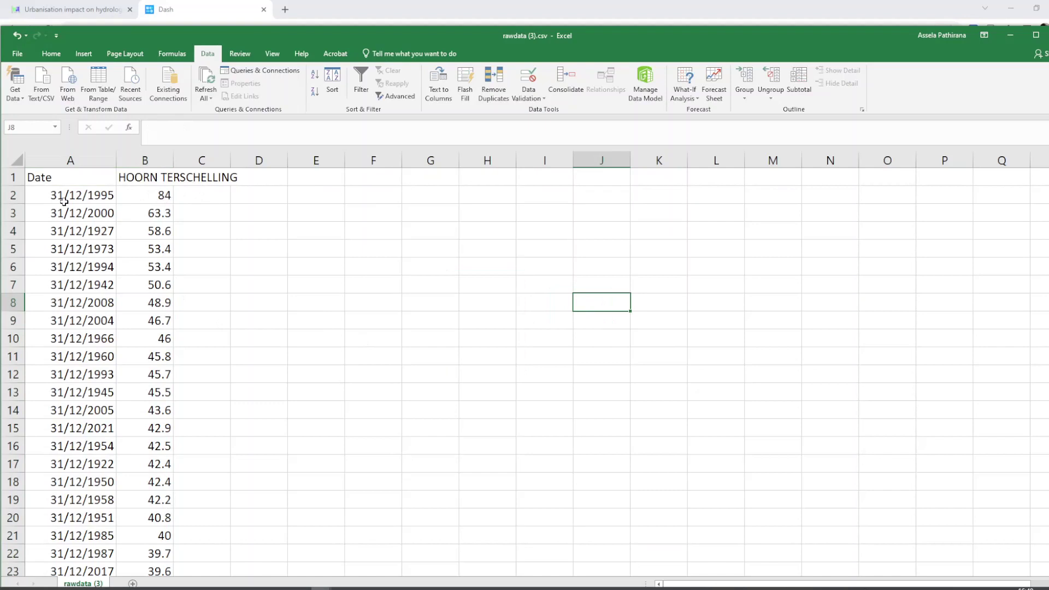
click(145, 194)
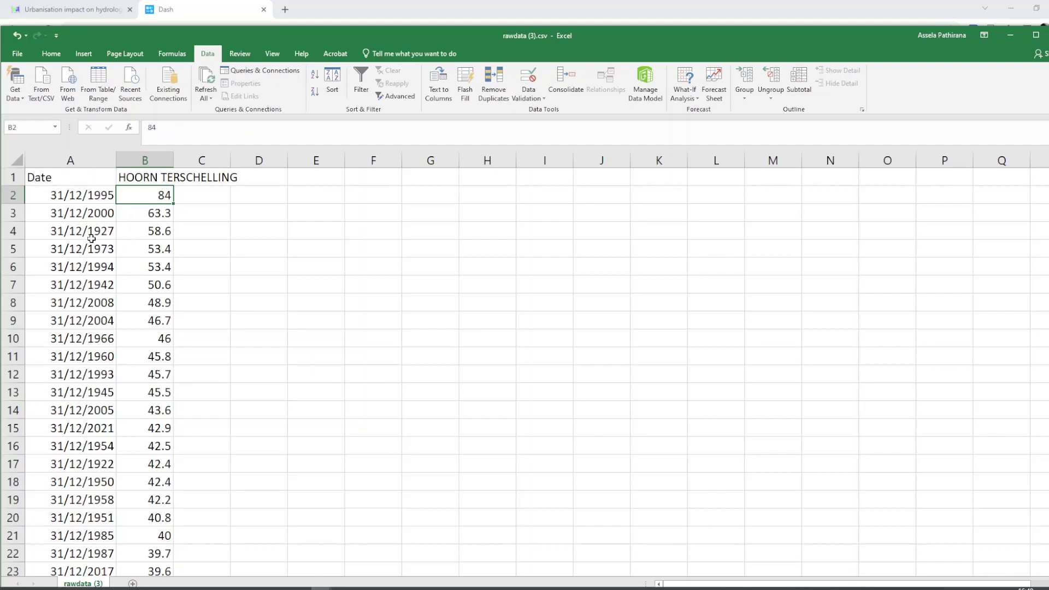
mouse_move(229, 241)
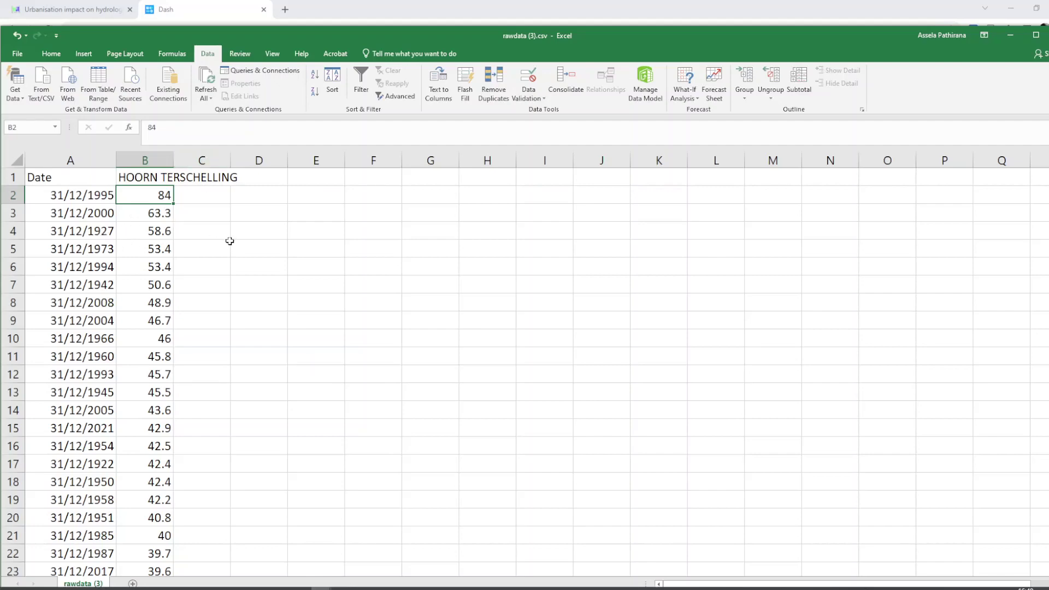
Insert a Line with Markers chart of the HOORN TERSCHELLING column, falling from 84 to about 17
click(144, 160)
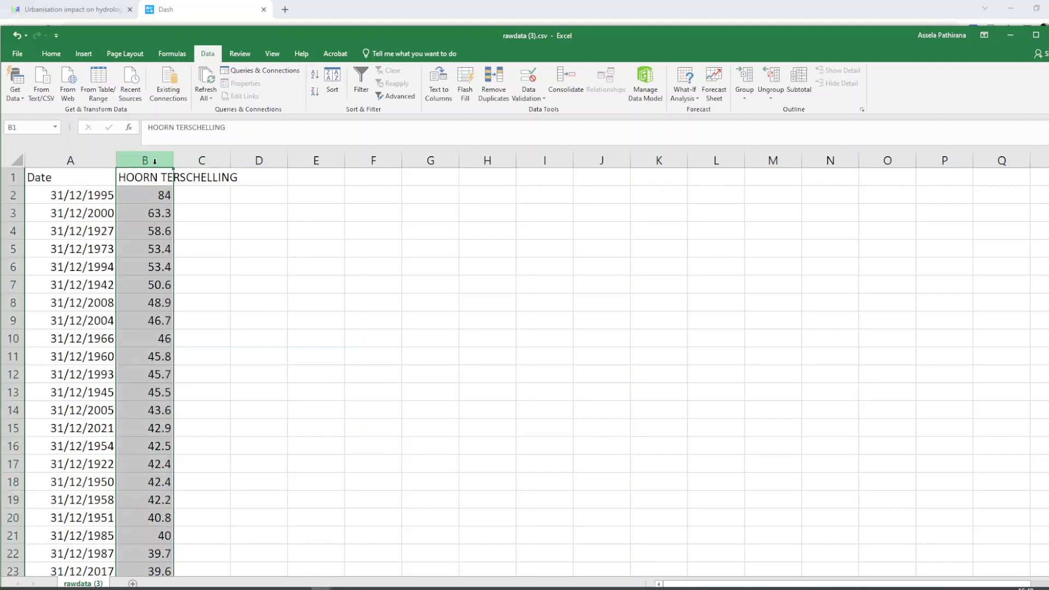
click(83, 54)
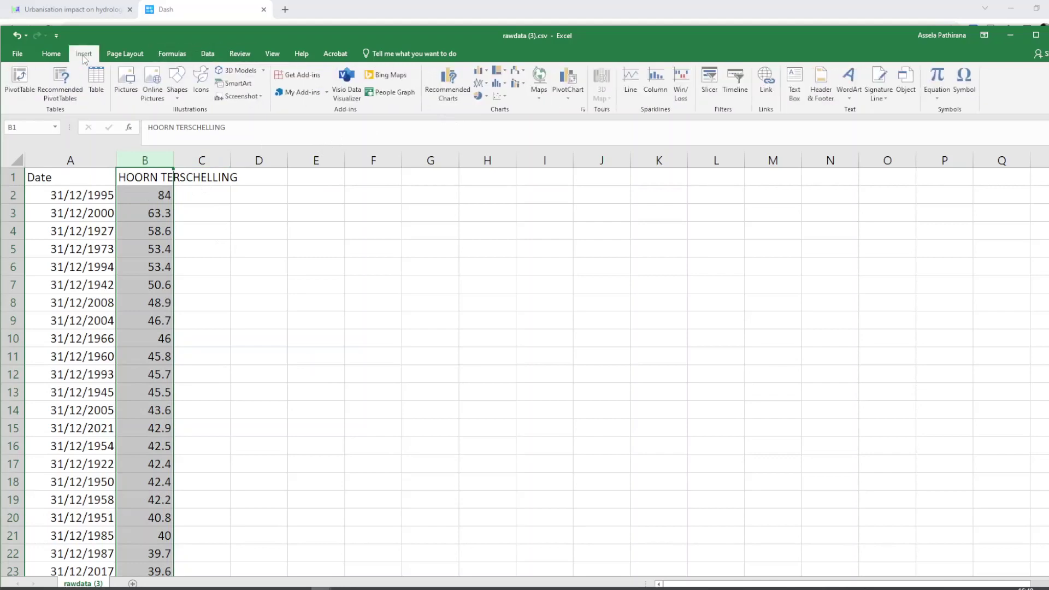
click(498, 96)
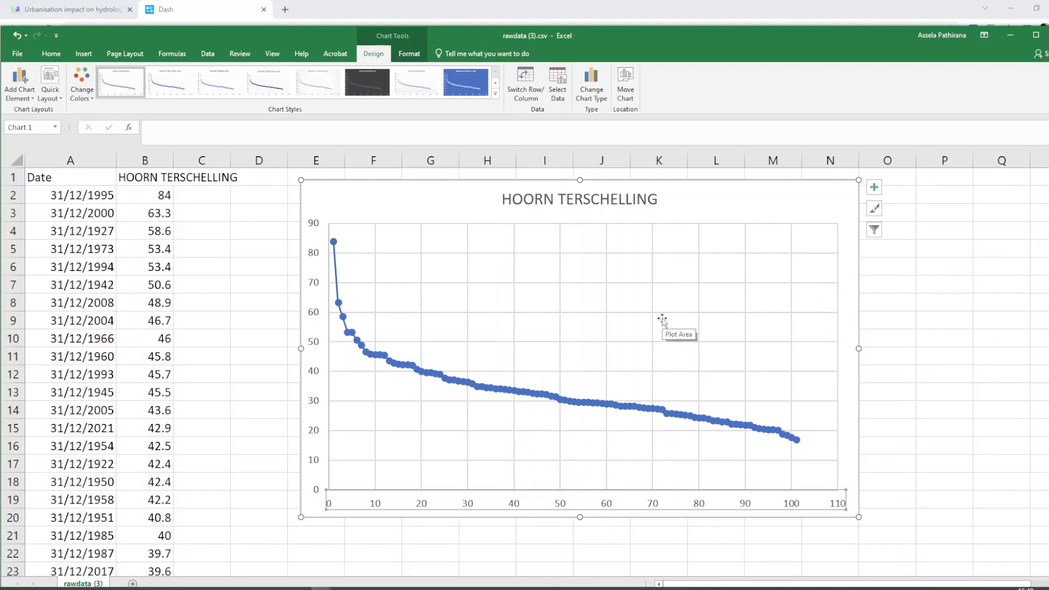
mouse_move(487, 413)
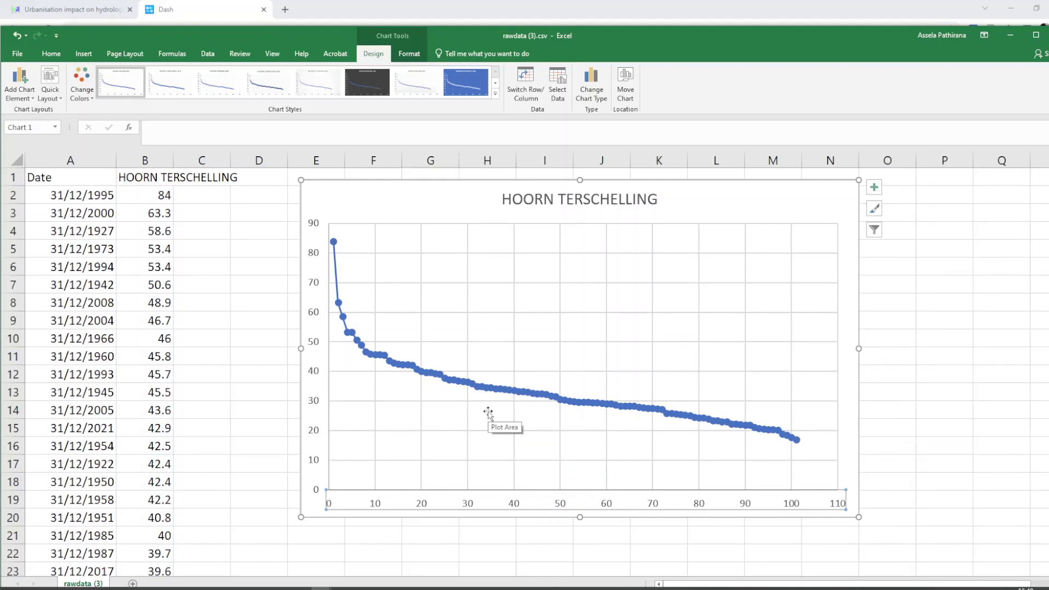
mouse_move(335, 207)
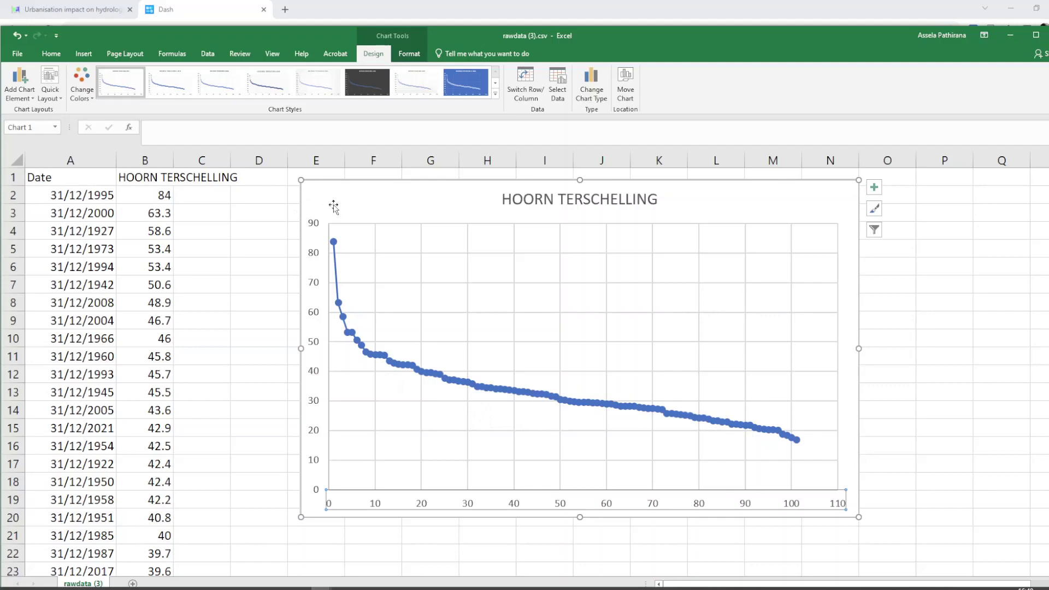
mouse_move(372, 366)
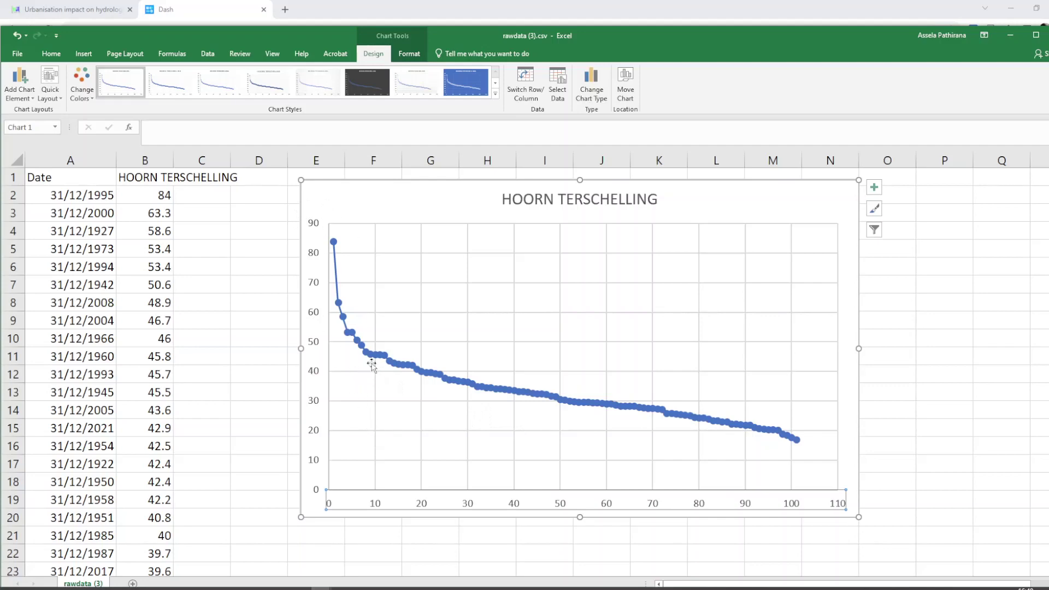
mouse_move(374, 364)
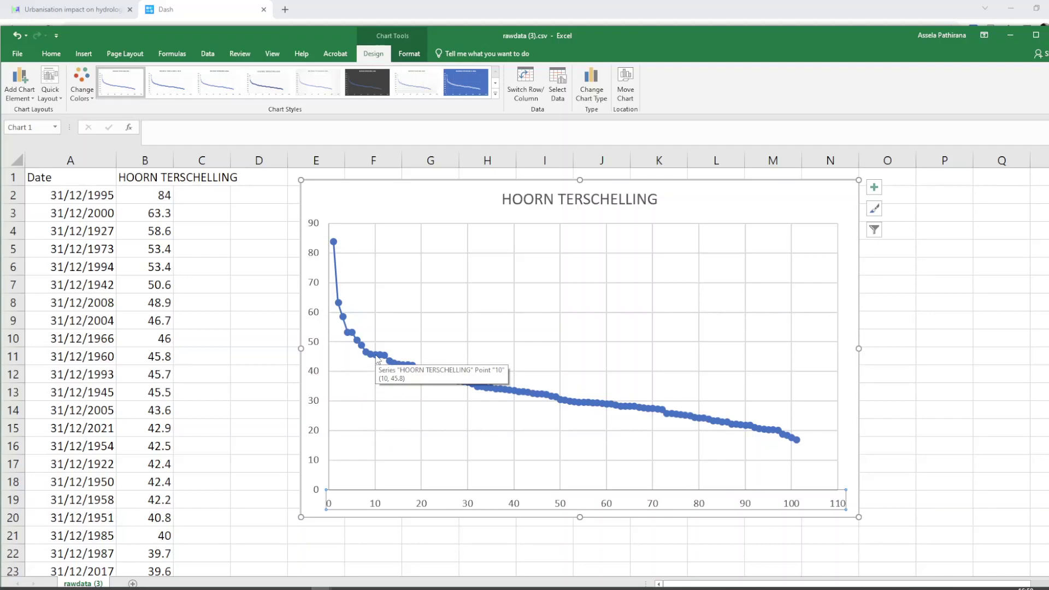
mouse_move(375, 385)
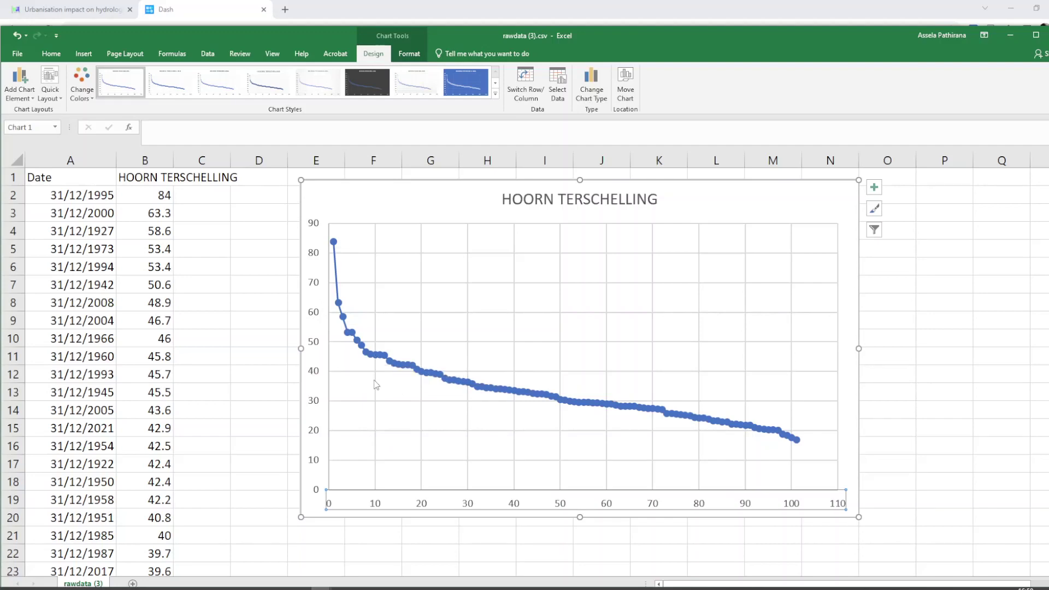
mouse_move(378, 358)
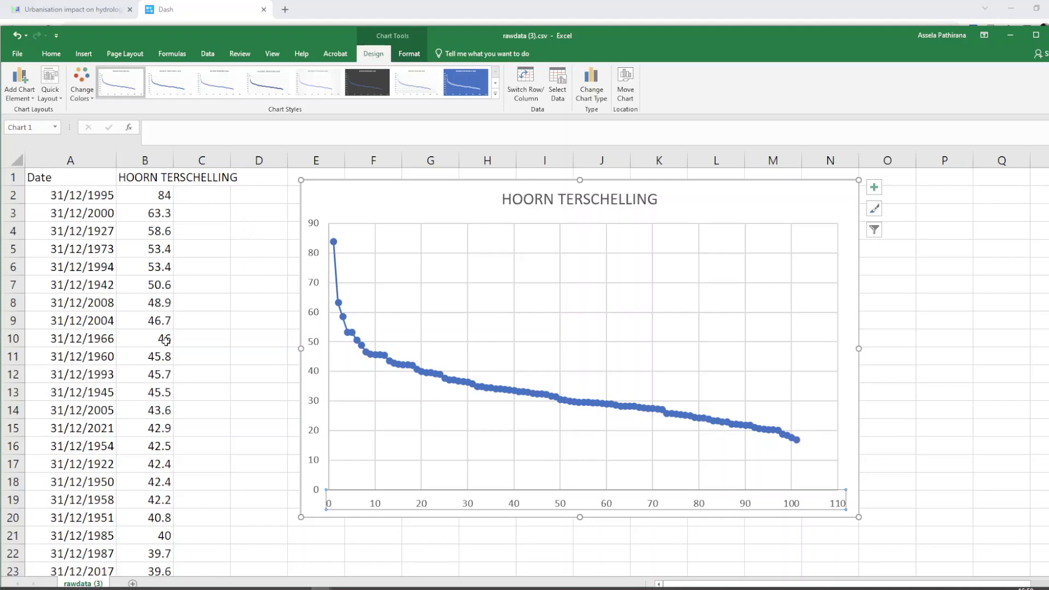
click(145, 356)
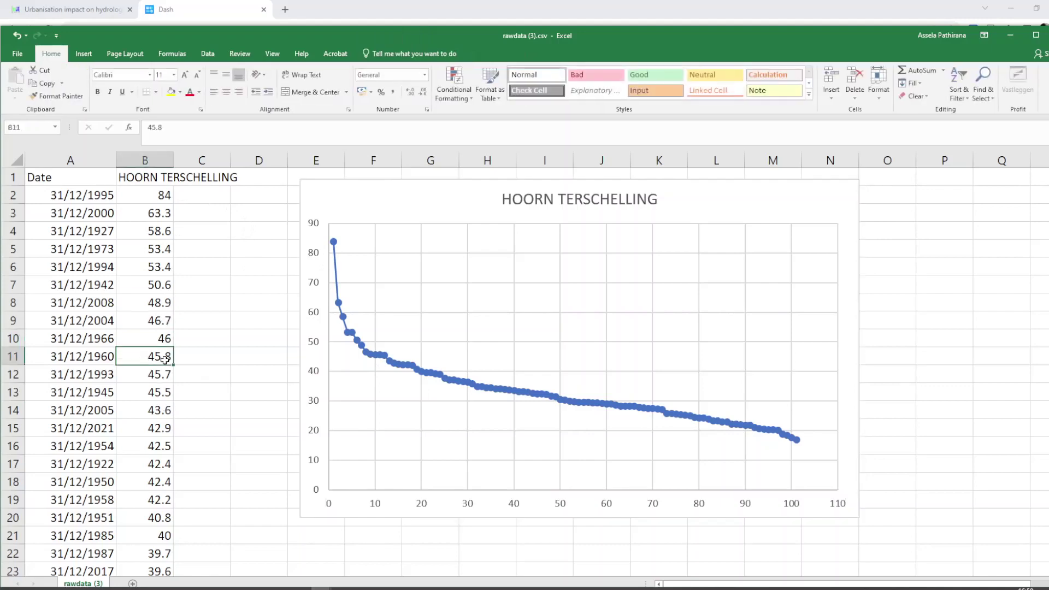
mouse_move(159, 314)
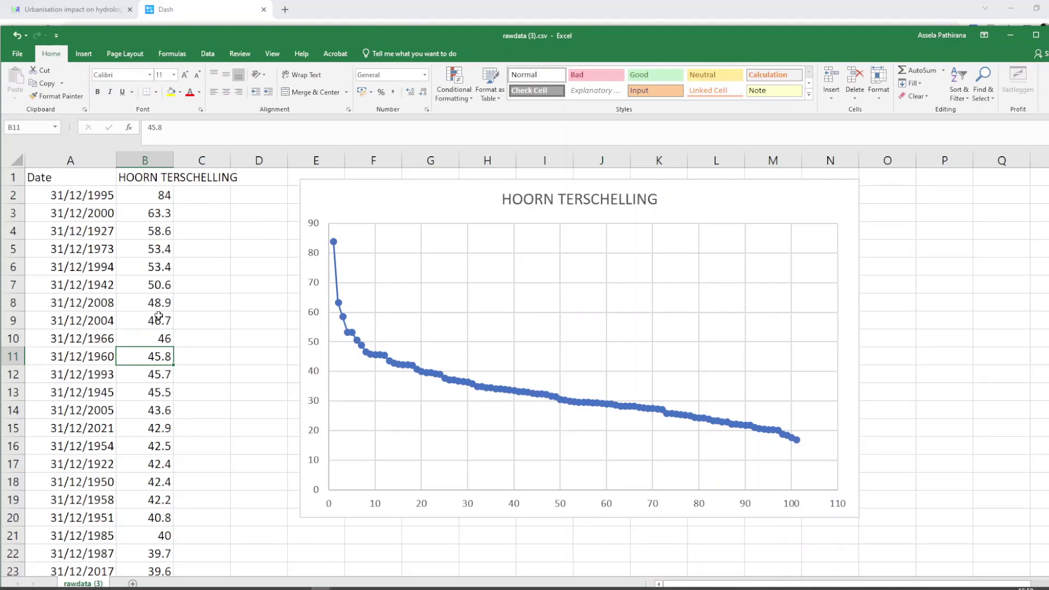
mouse_move(808, 434)
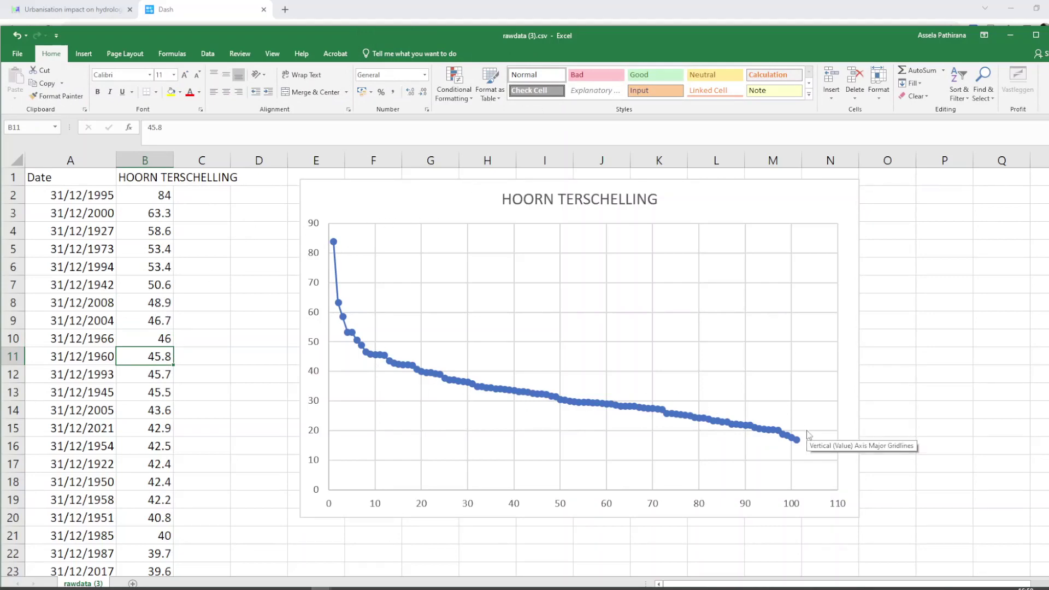
mouse_move(828, 310)
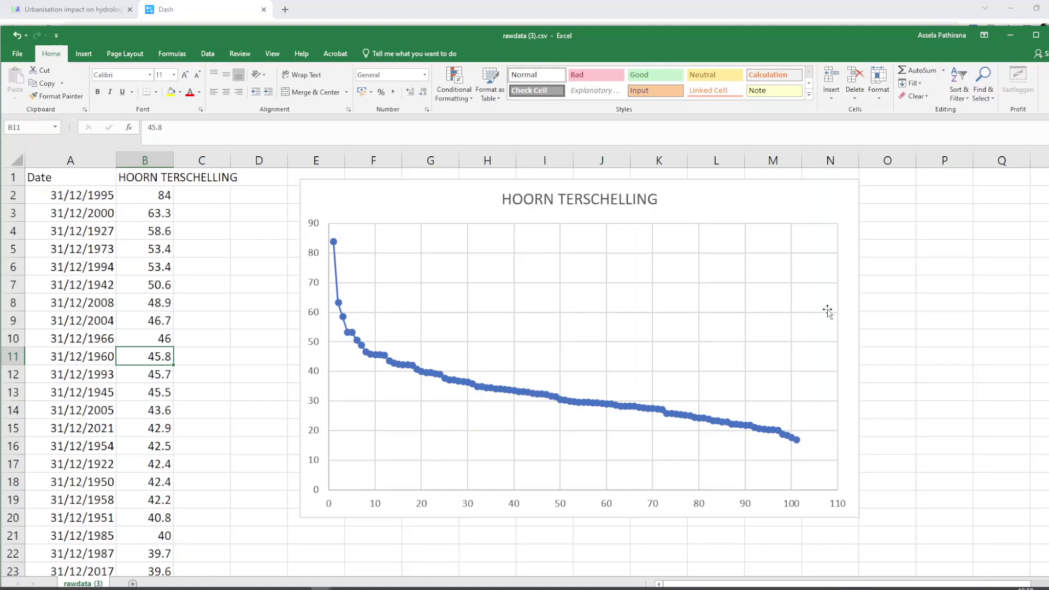
mouse_move(408, 426)
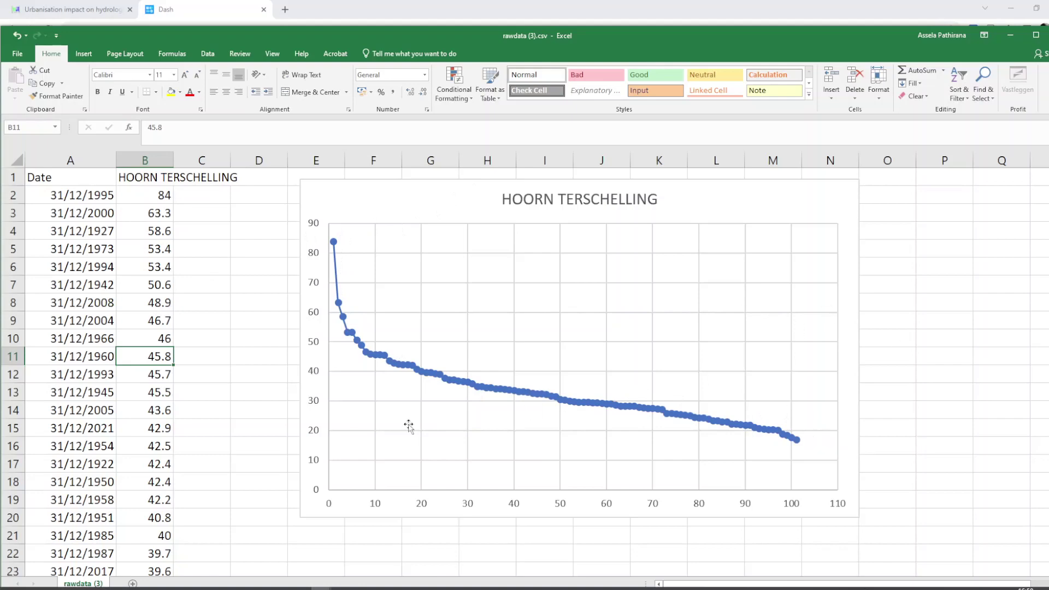
mouse_move(408, 426)
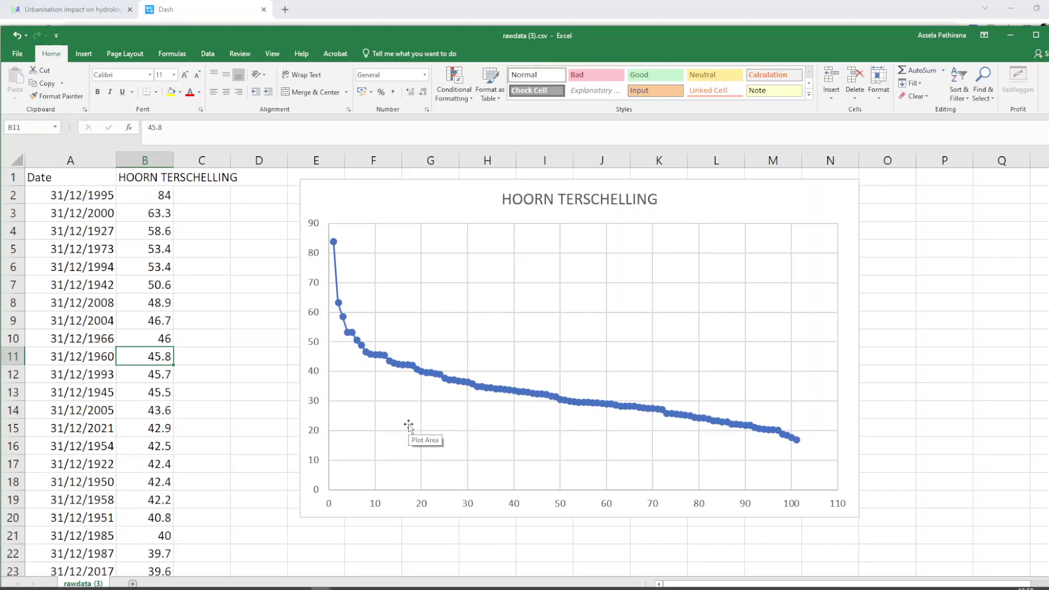
mouse_move(403, 423)
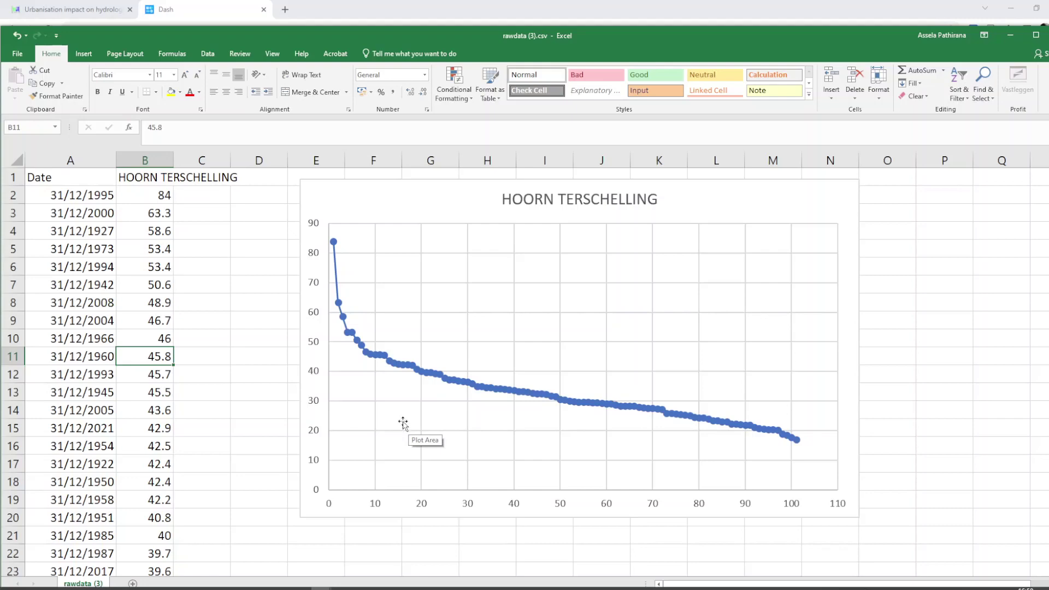
mouse_move(211, 368)
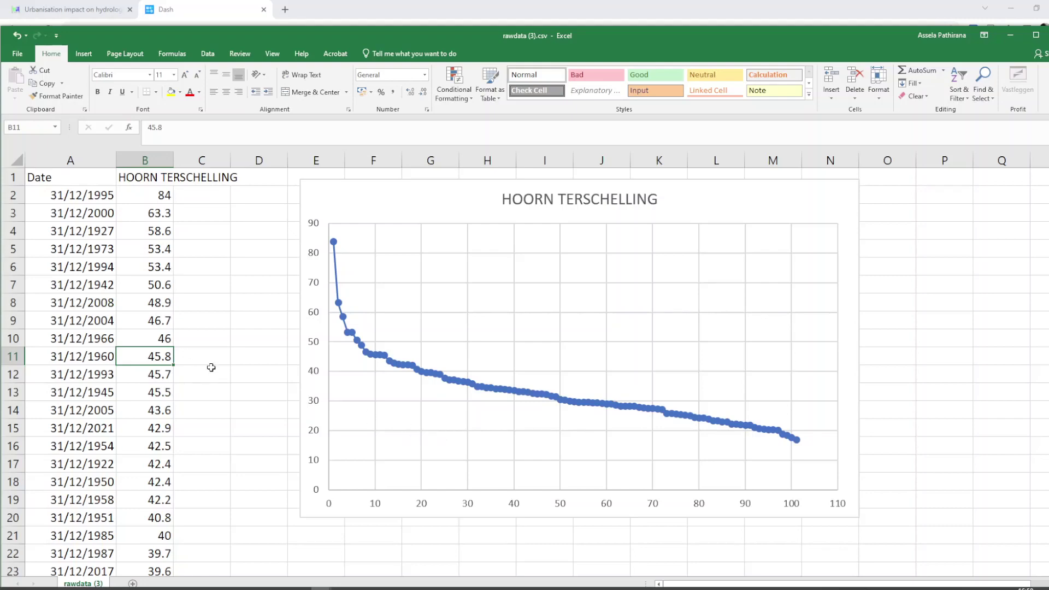
mouse_move(147, 364)
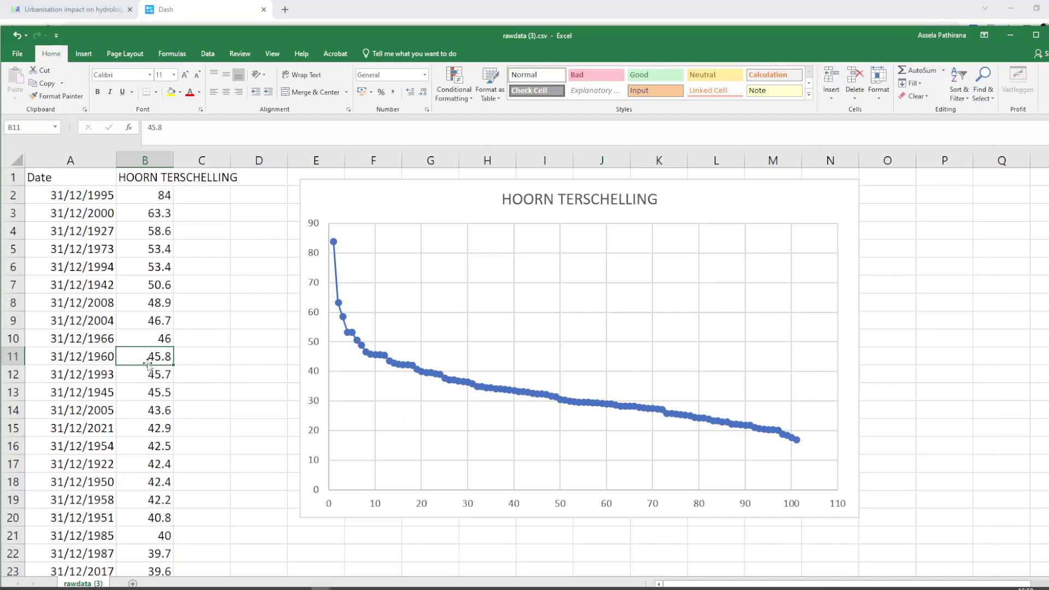
mouse_move(388, 371)
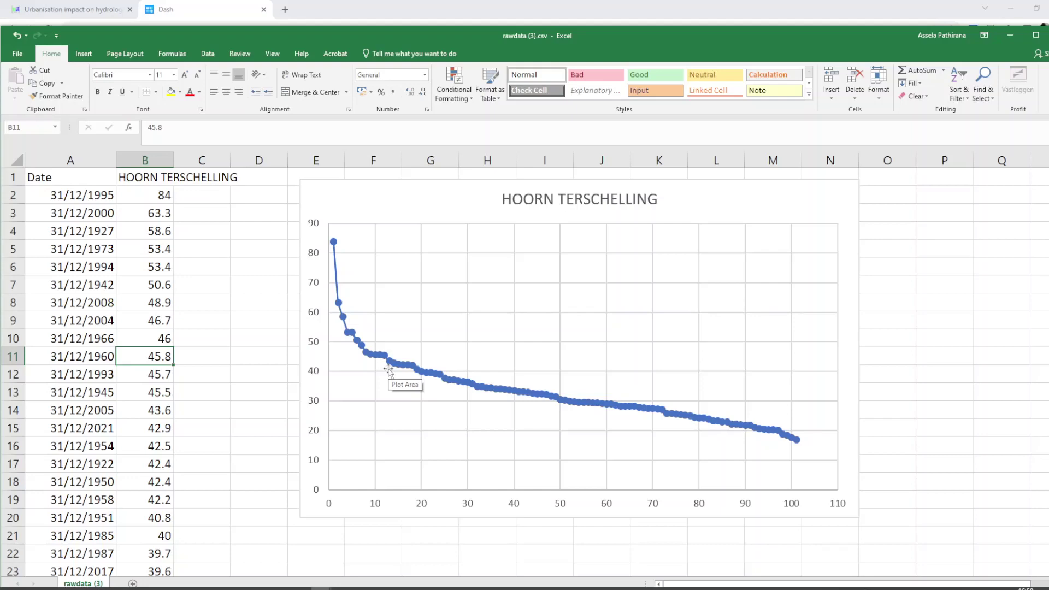
mouse_move(515, 407)
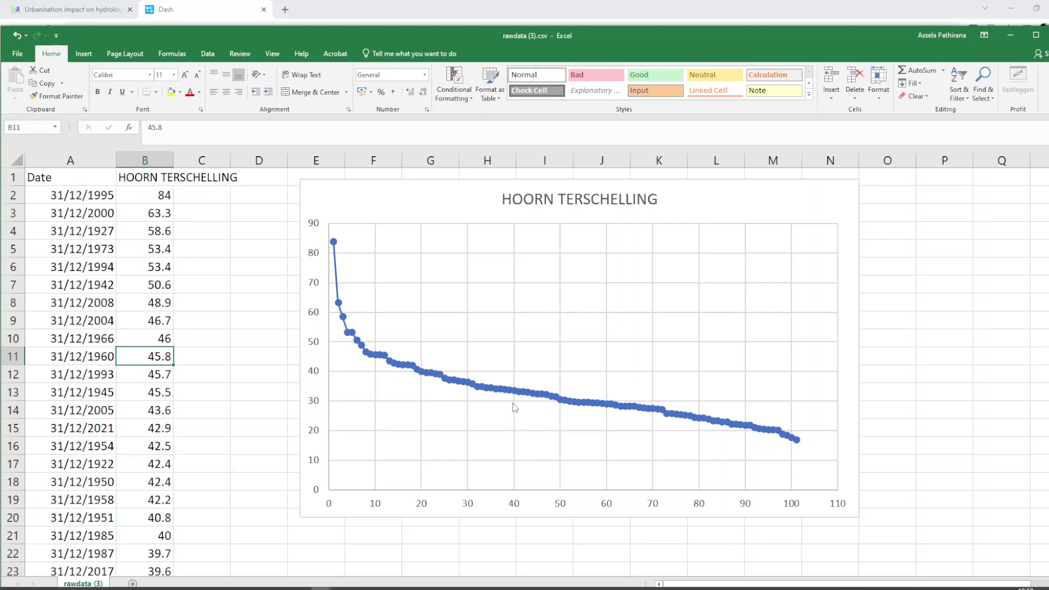
mouse_move(421, 378)
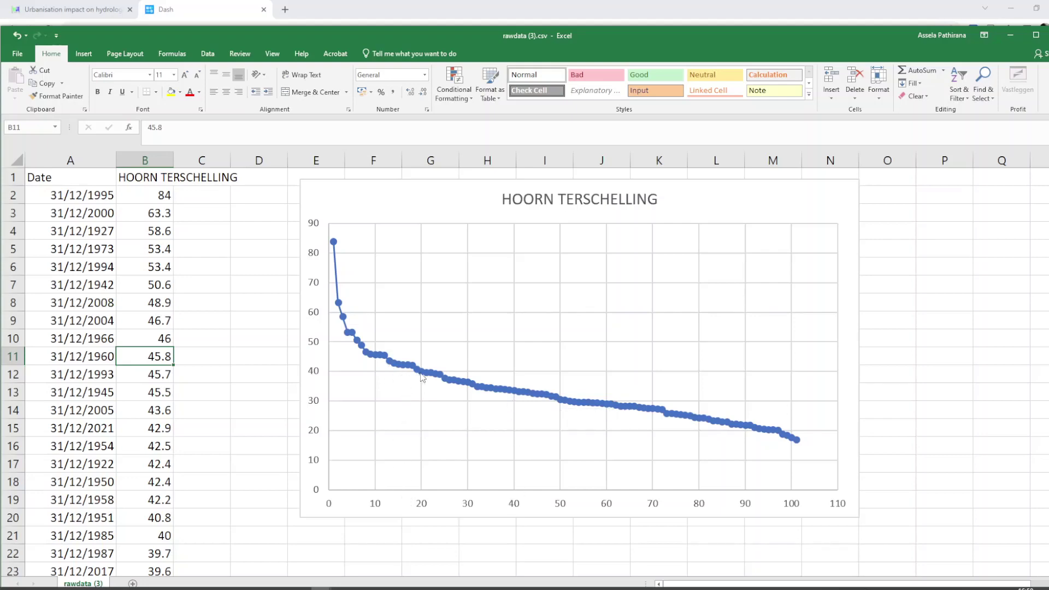
mouse_move(424, 375)
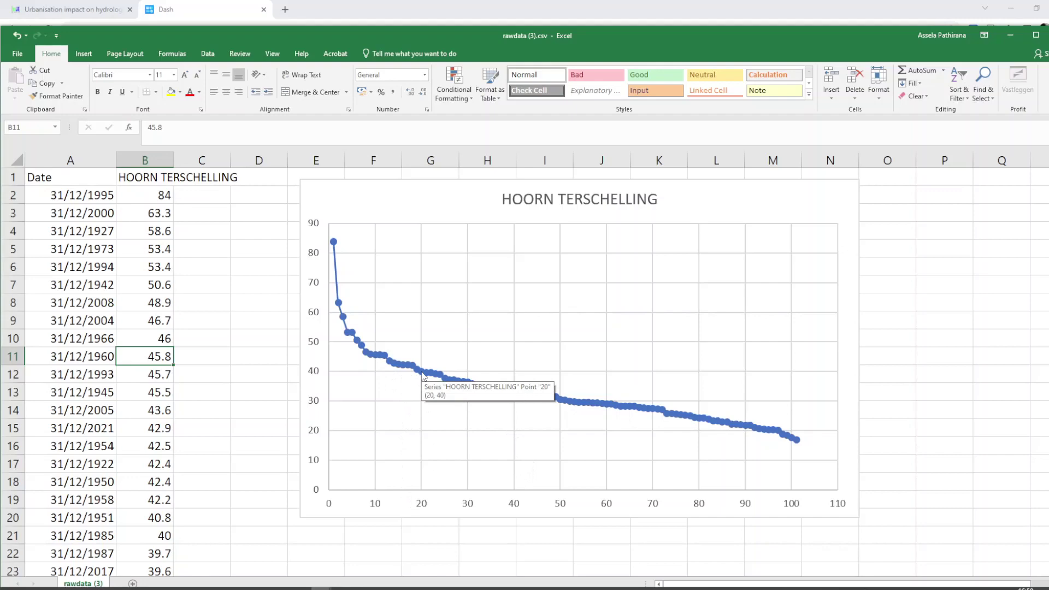
mouse_move(423, 494)
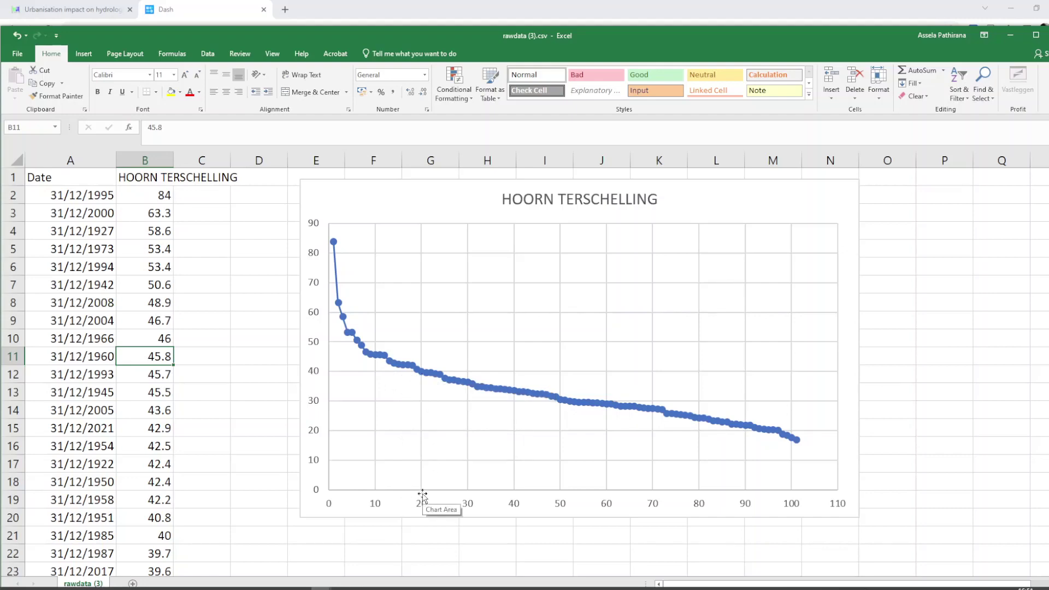
mouse_move(422, 376)
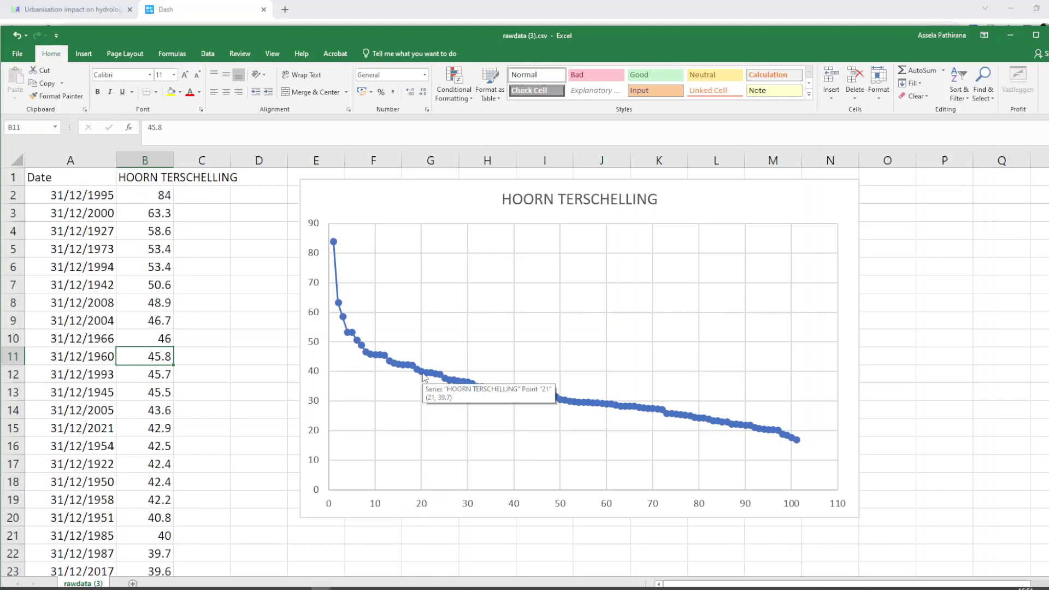
mouse_move(329, 379)
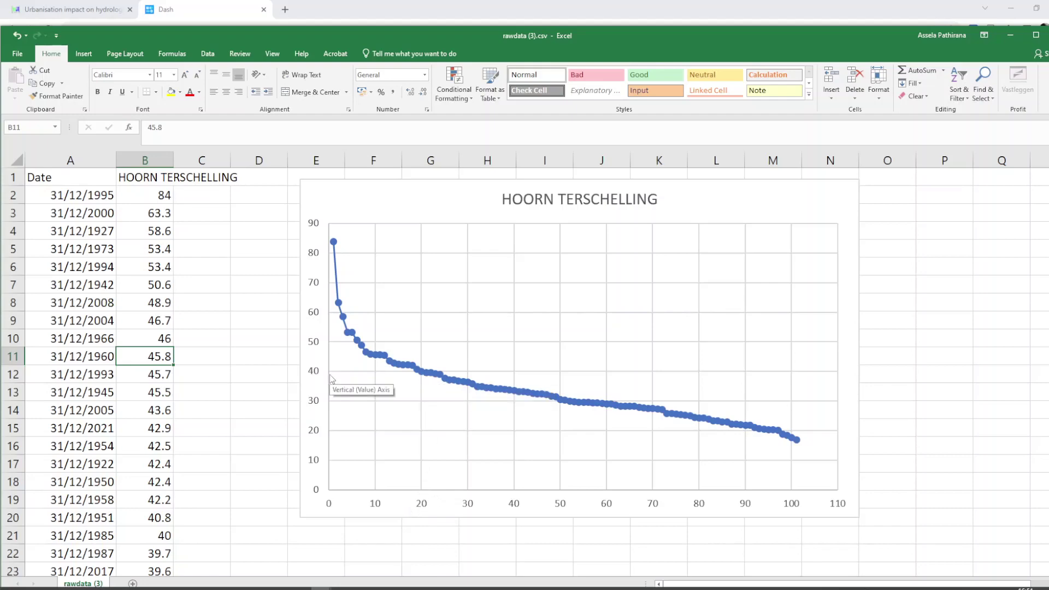
mouse_move(322, 373)
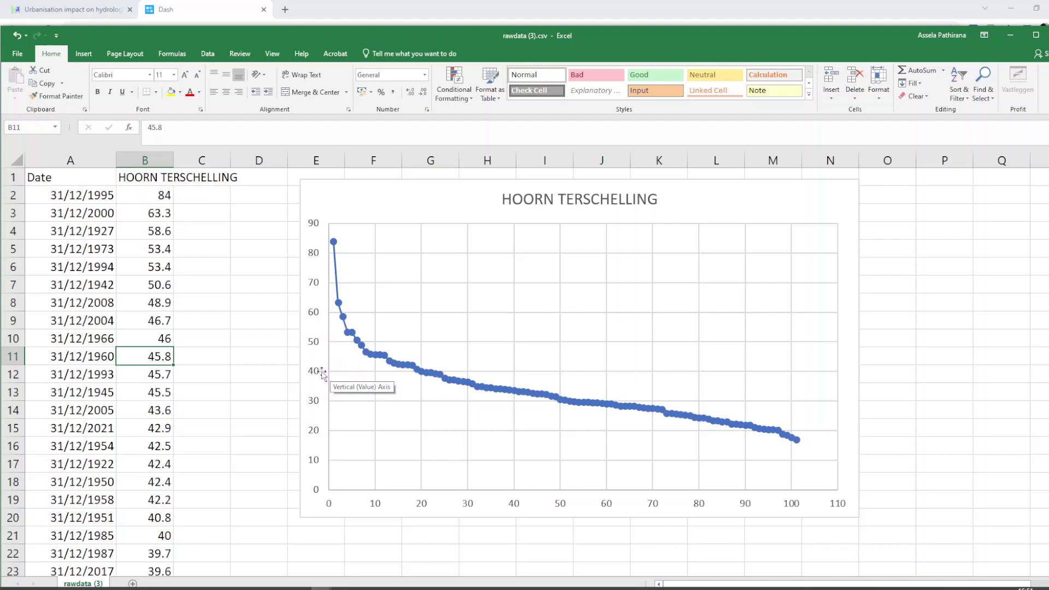
mouse_move(320, 374)
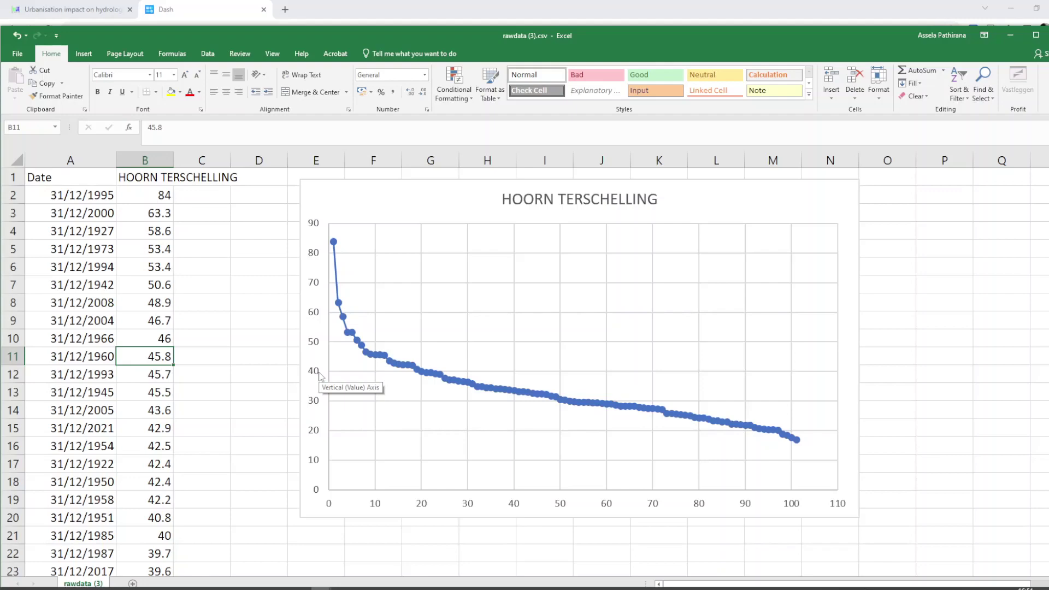
mouse_move(301, 375)
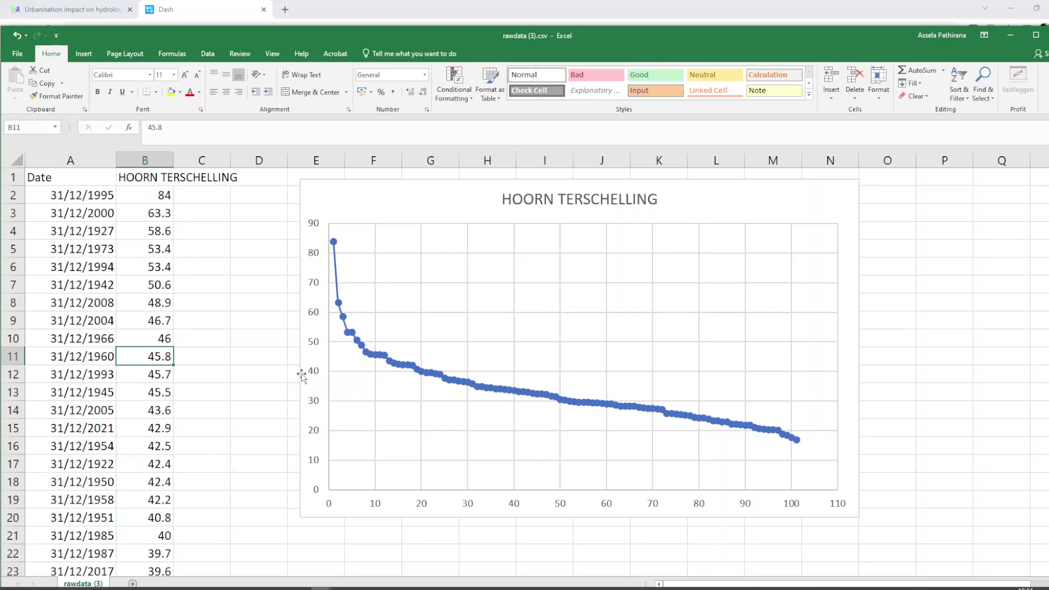
mouse_move(302, 374)
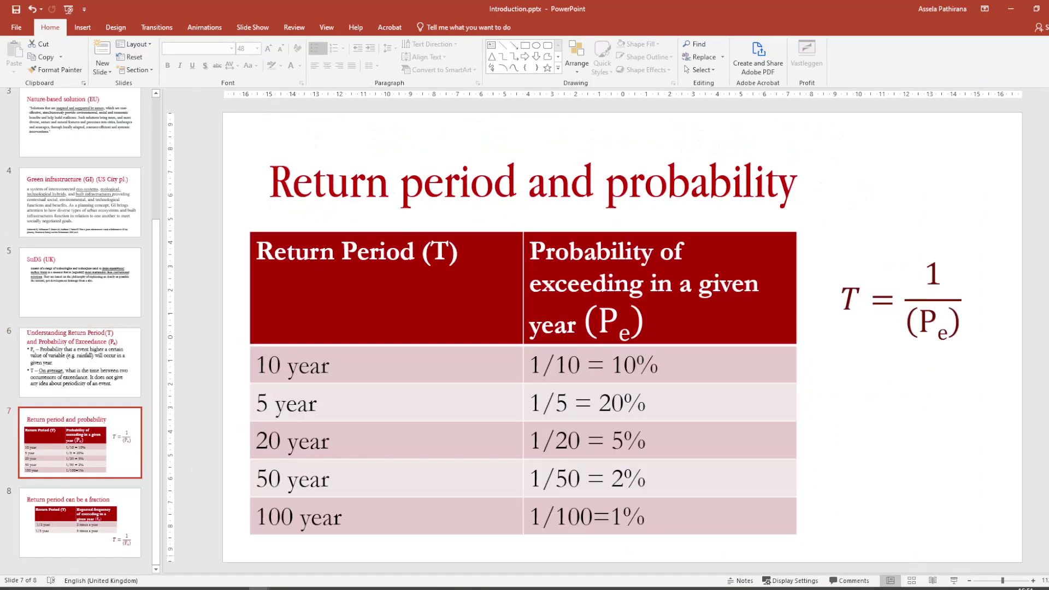
Ink handwritten notes such as Pe = 1/T and T = 100 on the Return period and probability slide
click(79, 362)
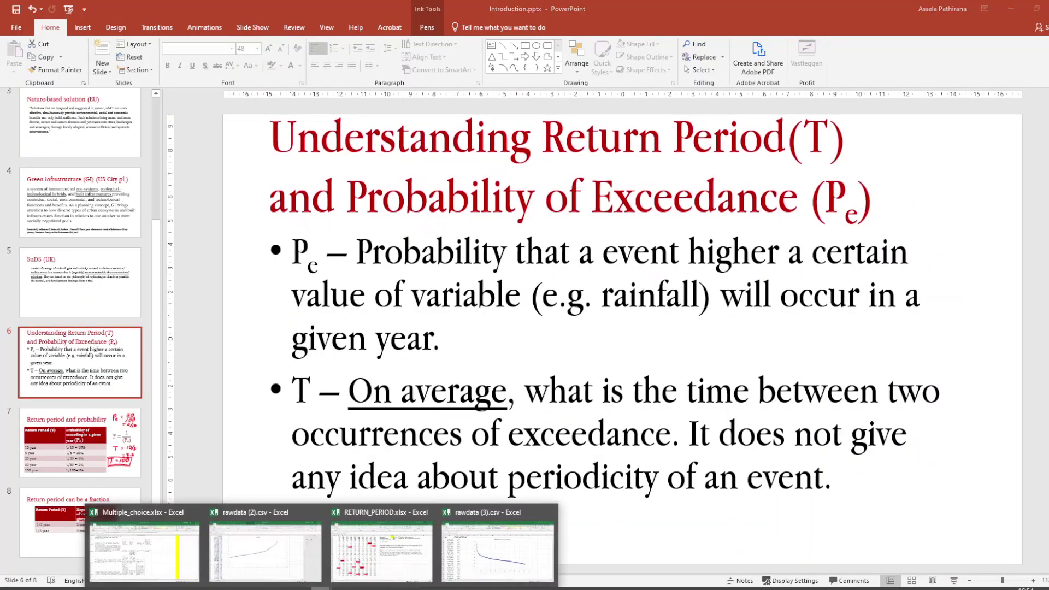
Bring up RETURN_PERIOD.xlsx, inspect the D1 year formula and review the 50-year, 2% exceedance timeline
click(381, 548)
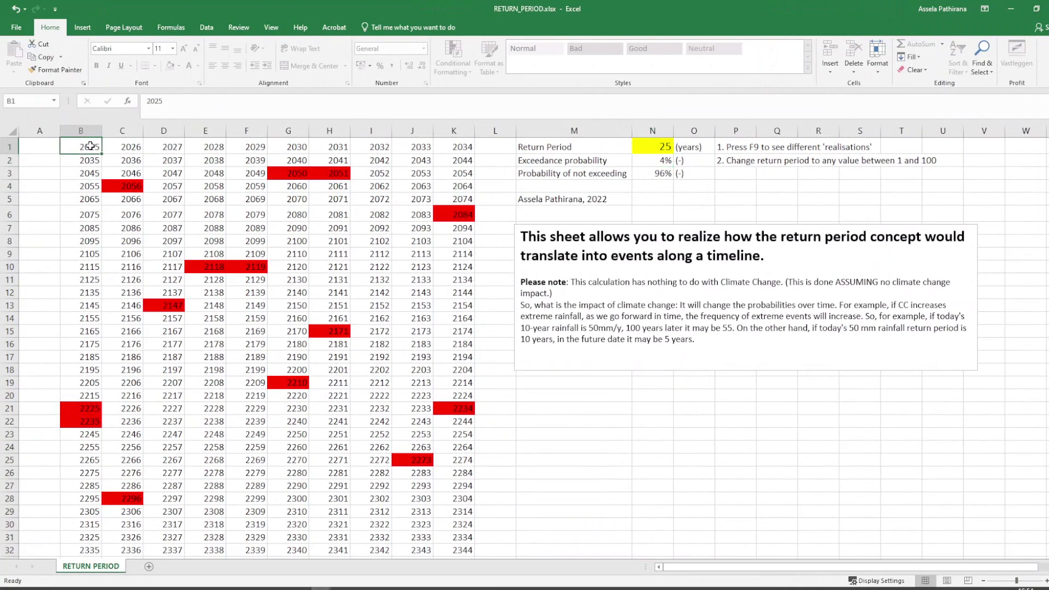
click(163, 147)
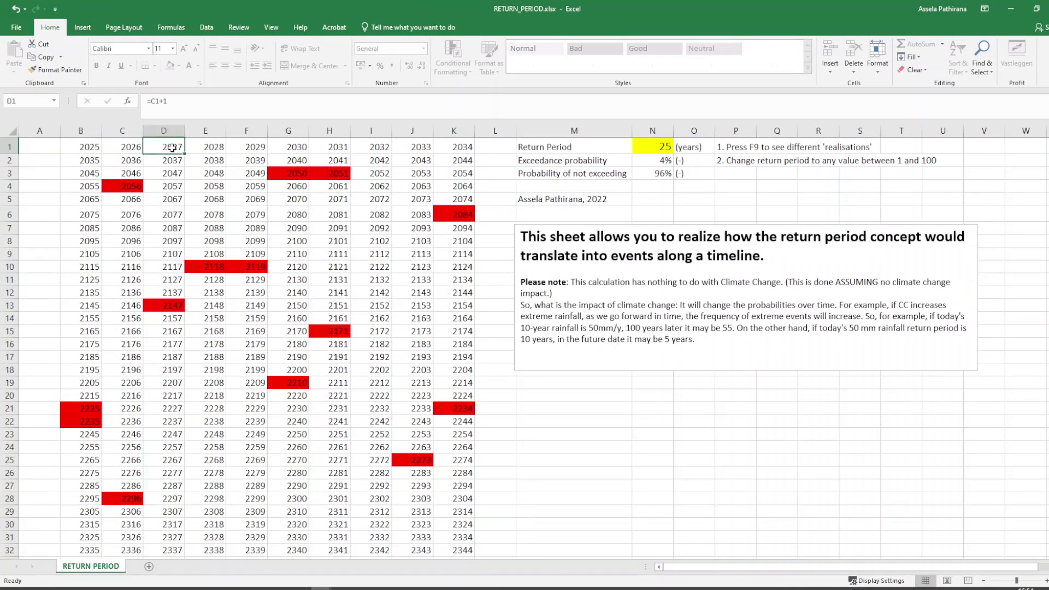
scroll(down, 3)
text(50)
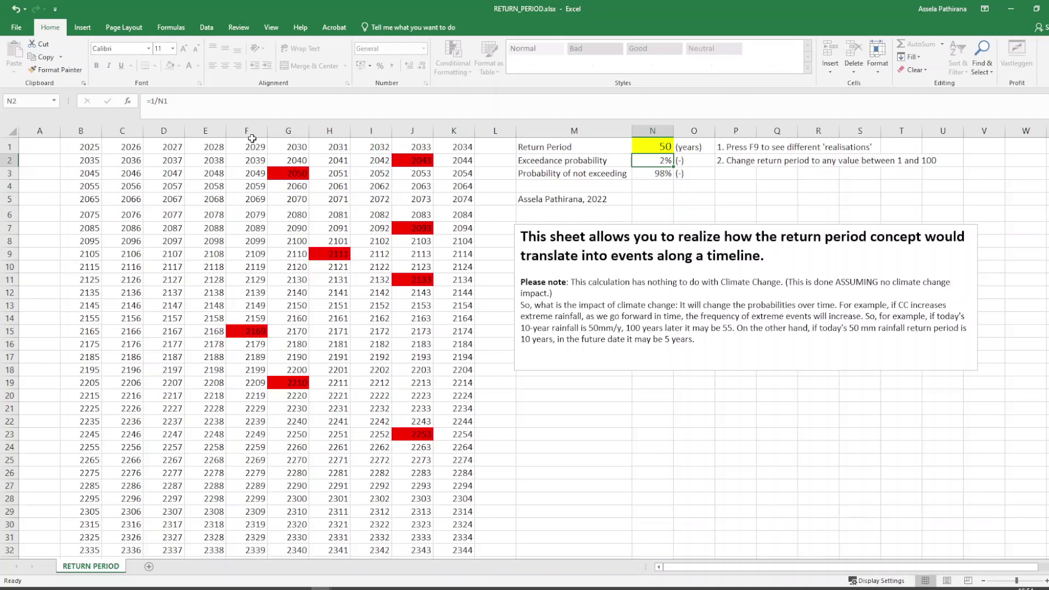
mouse_move(403, 167)
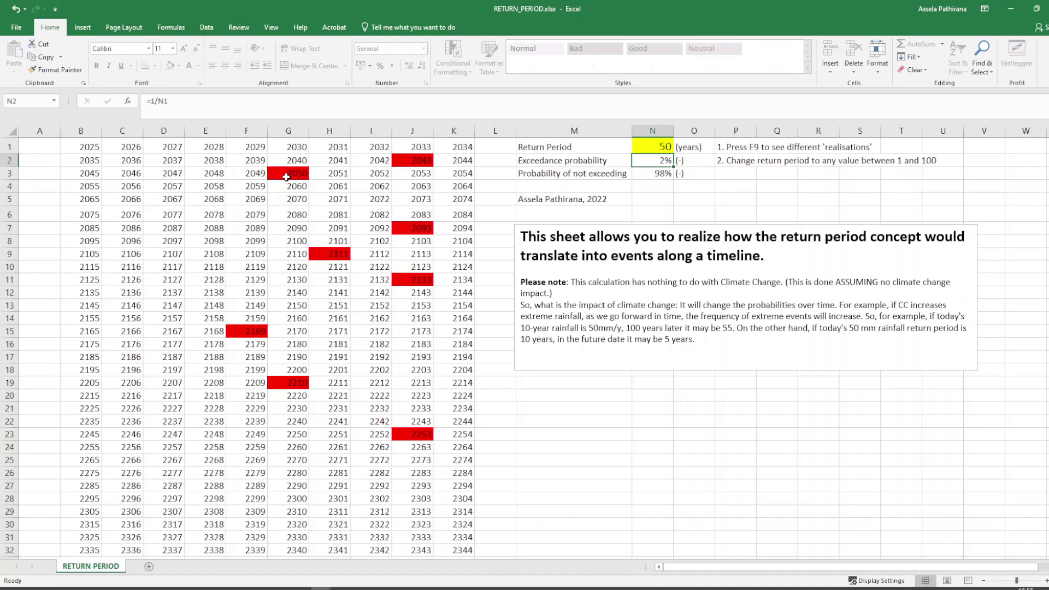
scroll(down, 3)
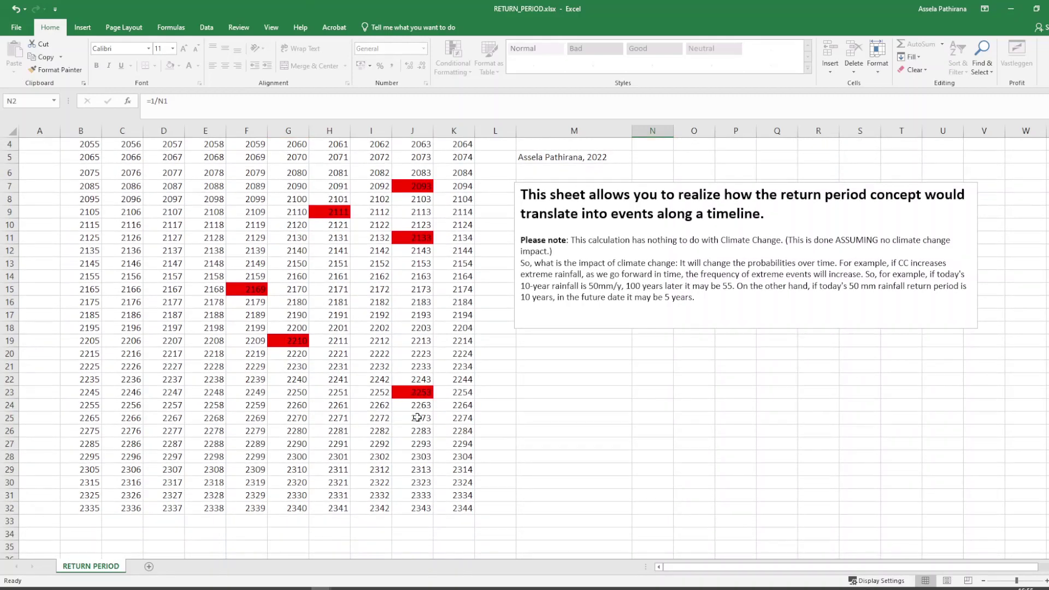
scroll(up, 3)
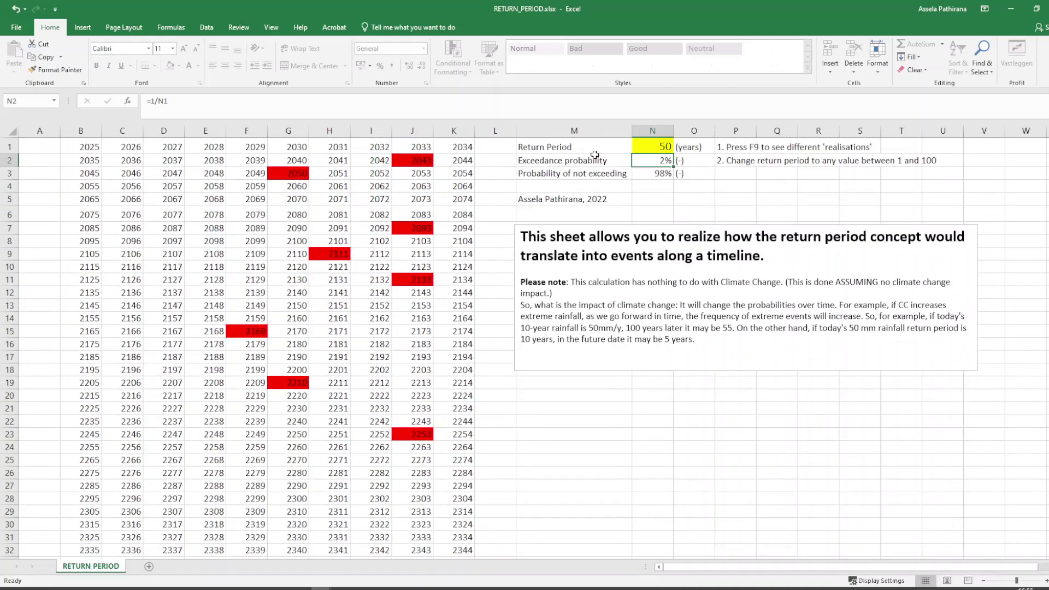
Enter a 10-year return period in N1 and recalculate with F9 for a new 10% exceedance realisation
click(652, 146)
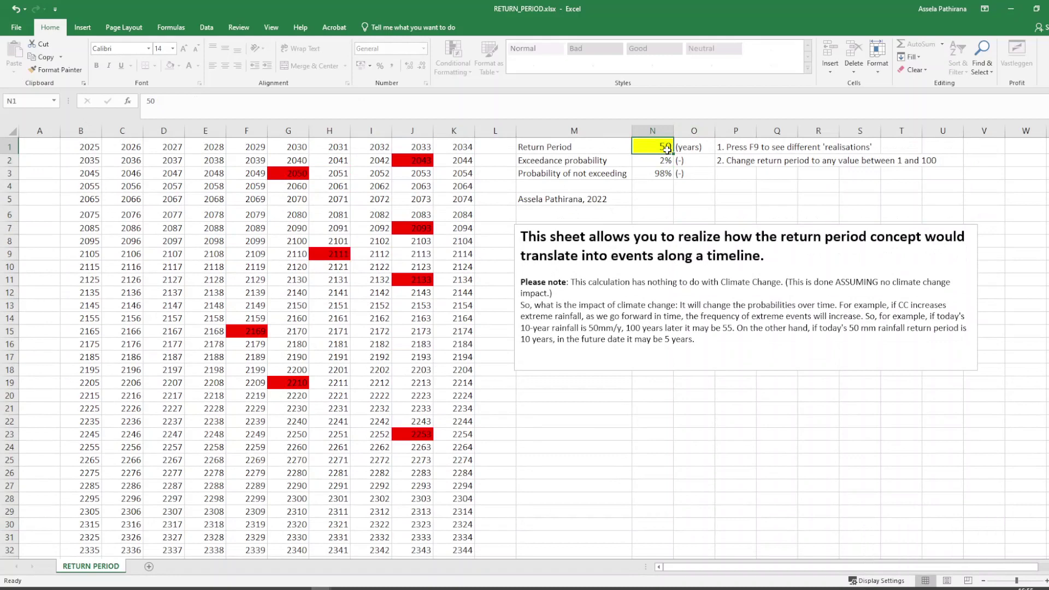
text(10)
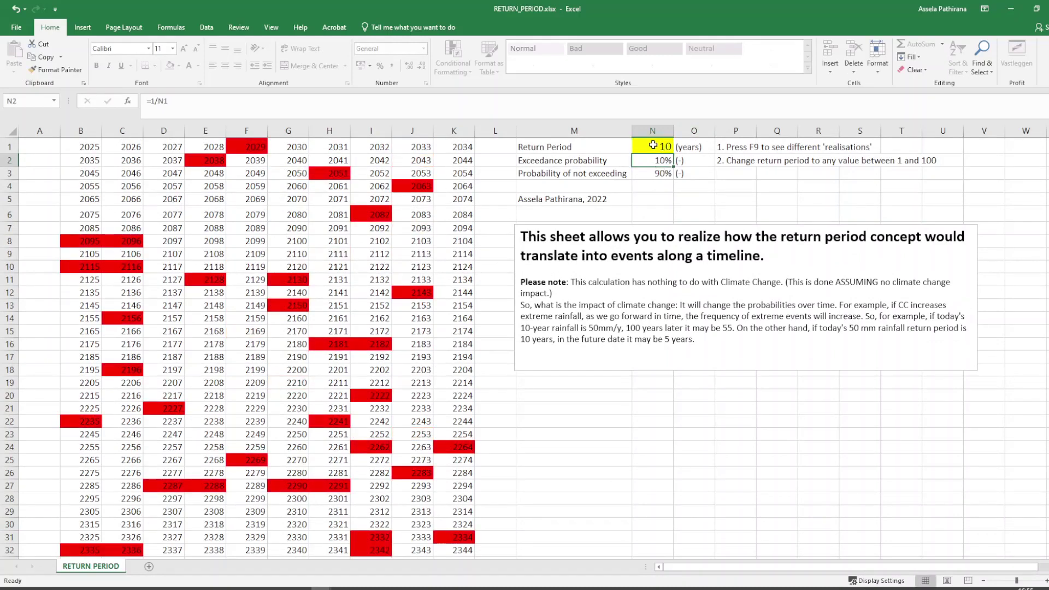
key(f9)
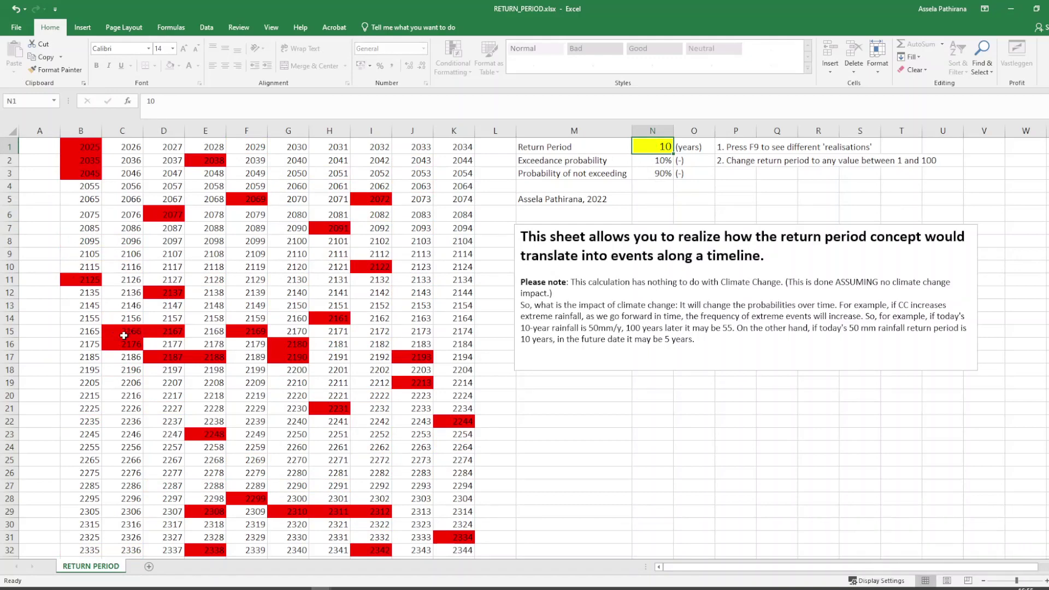
mouse_move(182, 328)
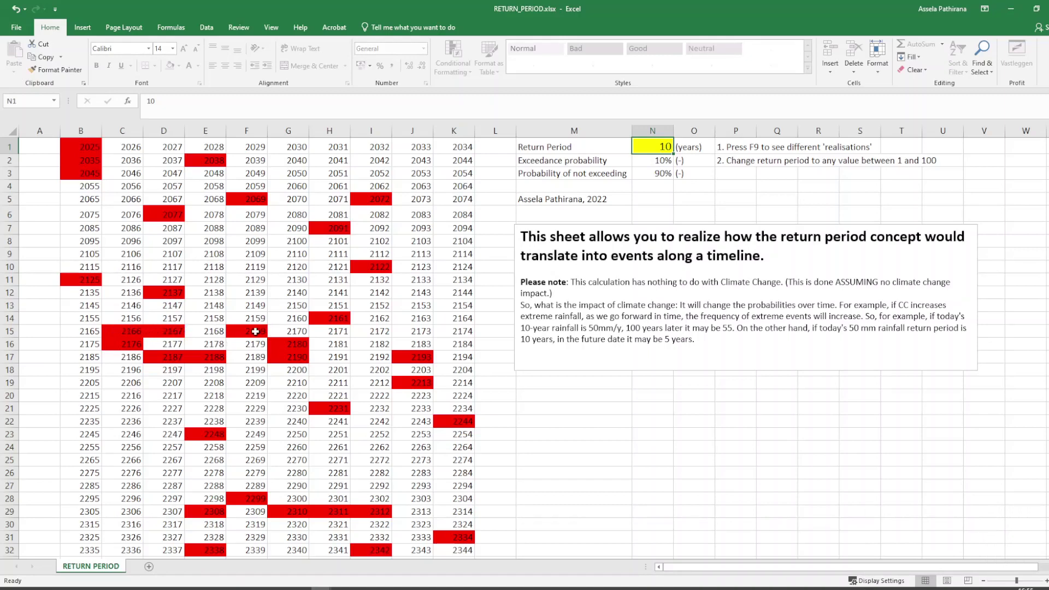
mouse_move(792, 119)
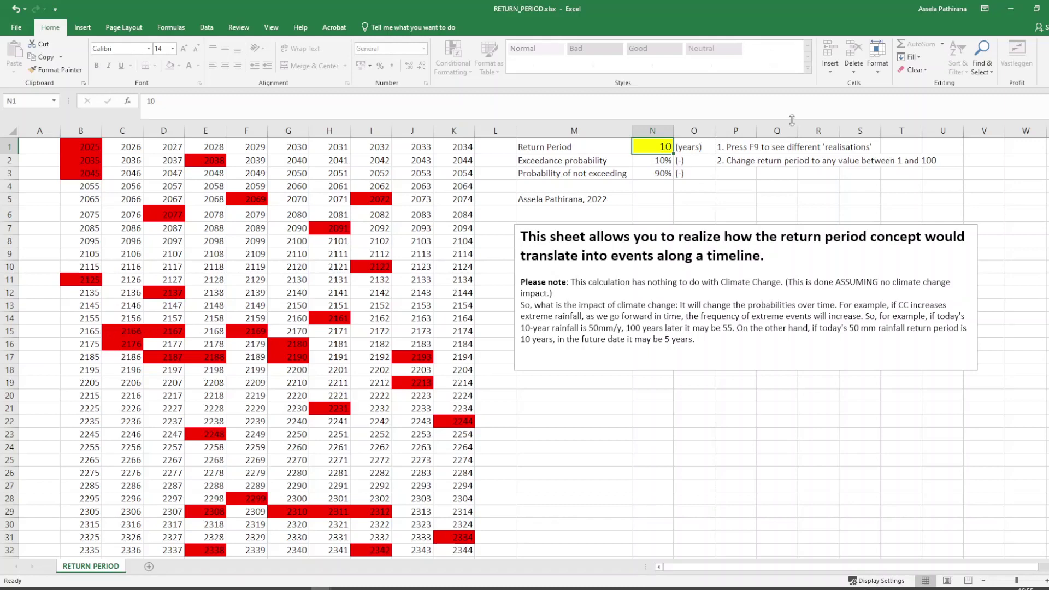